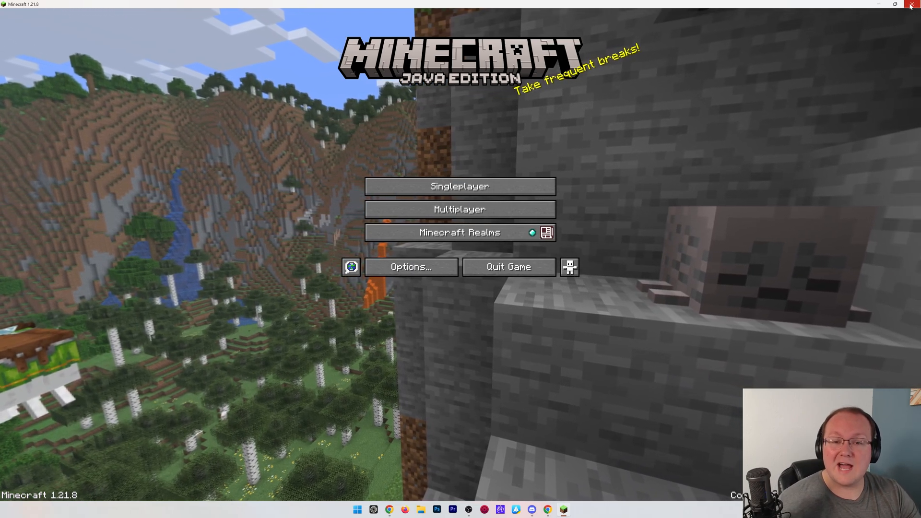
Quit Minecraft Java Edition so the Forge install guide page shows in the browser.
{"action": "left_click", "coordinate": [913, 4]}
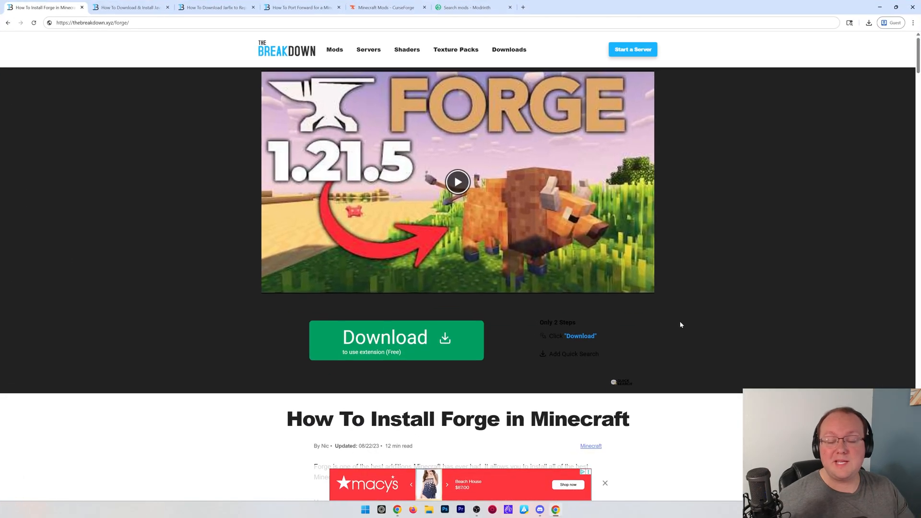
{"action": "mouse_move", "coordinate": [726, 274]}
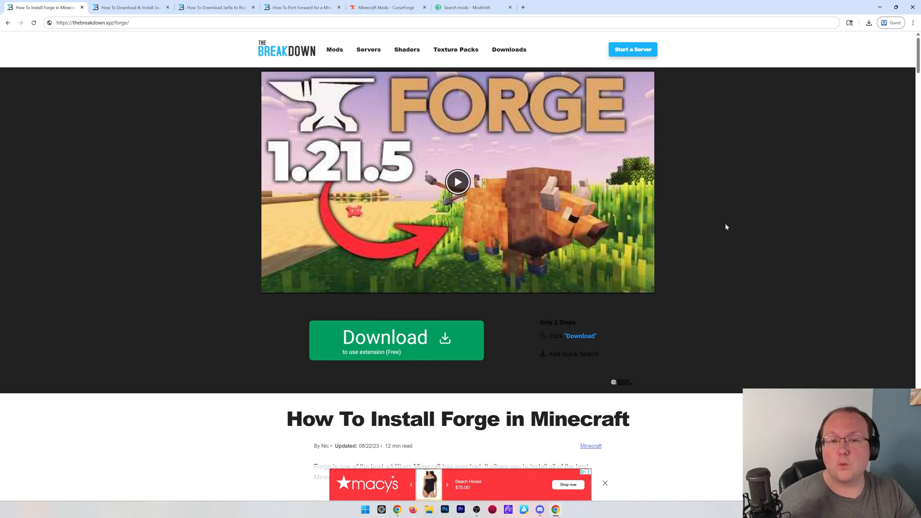
Follow the guide's Forge link and choose the 1.21.8 Installer under Download Latest.
{"action": "scroll", "scroll_direction": "down", "scroll_amount": 3}
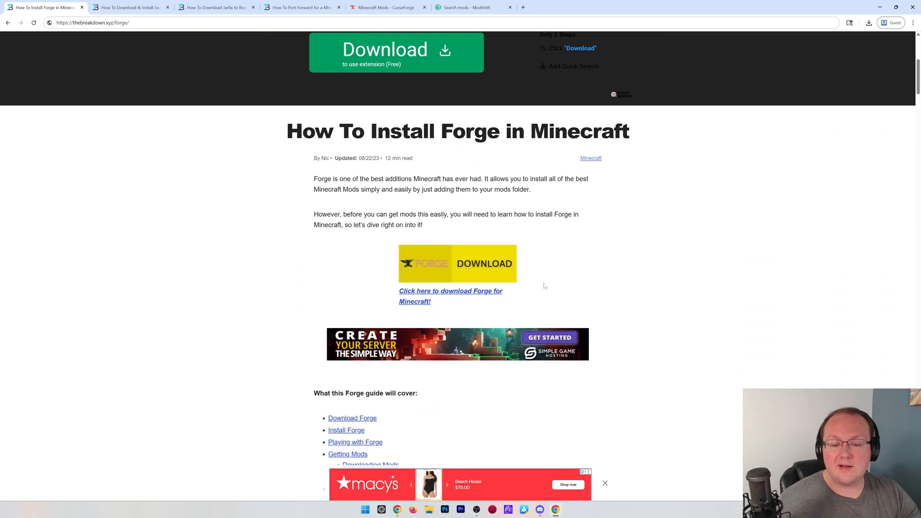
{"action": "left_click", "coordinate": [450, 295]}
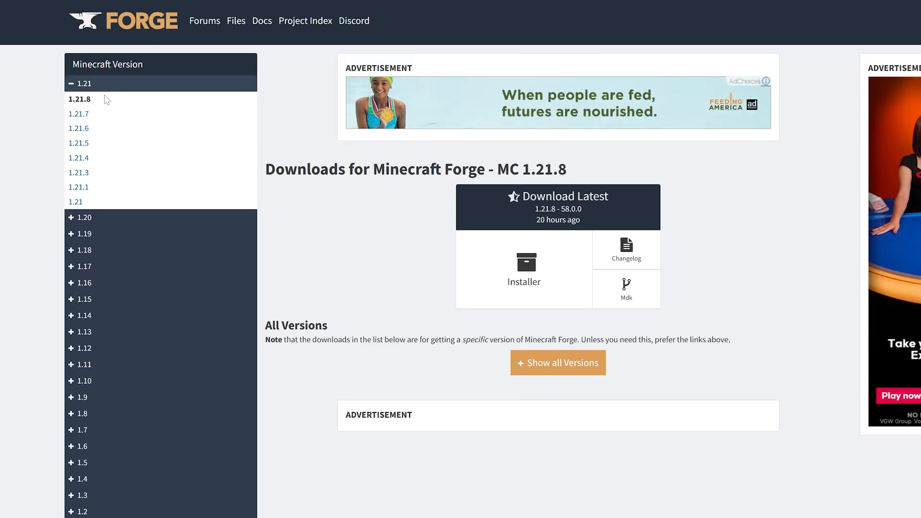
{"action": "mouse_move", "coordinate": [528, 276]}
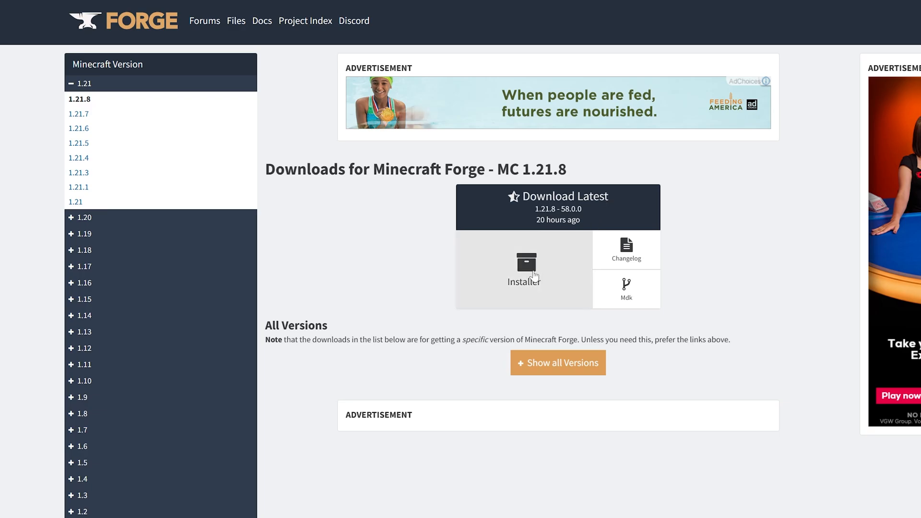
{"action": "left_click", "coordinate": [525, 269]}
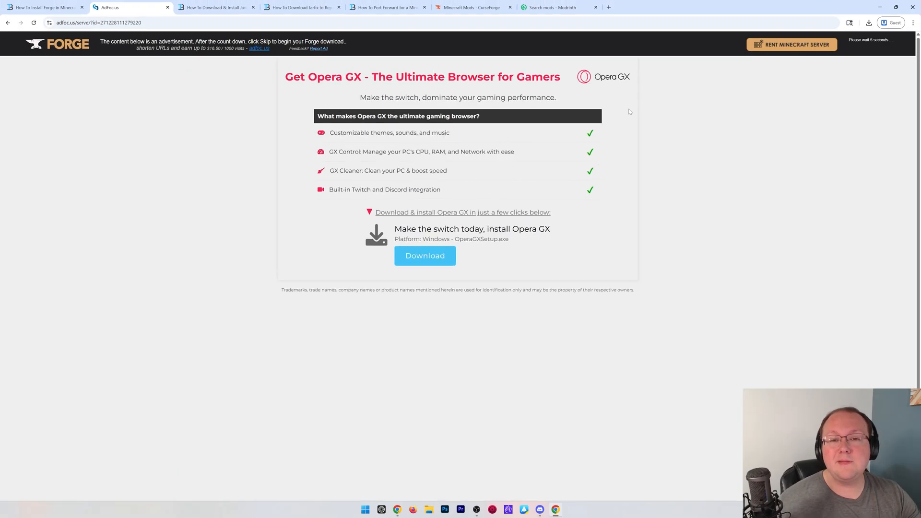
{"action": "mouse_move", "coordinate": [775, 61]}
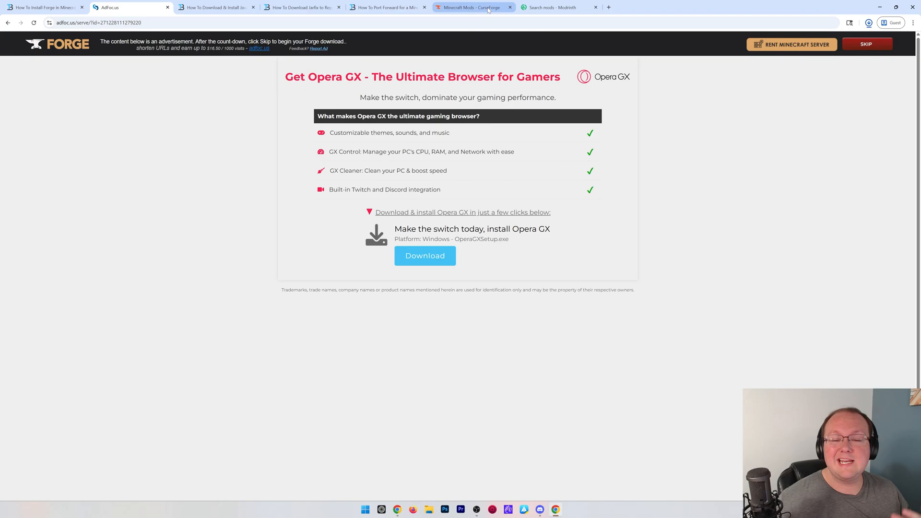
{"action": "mouse_move", "coordinate": [475, 7]}
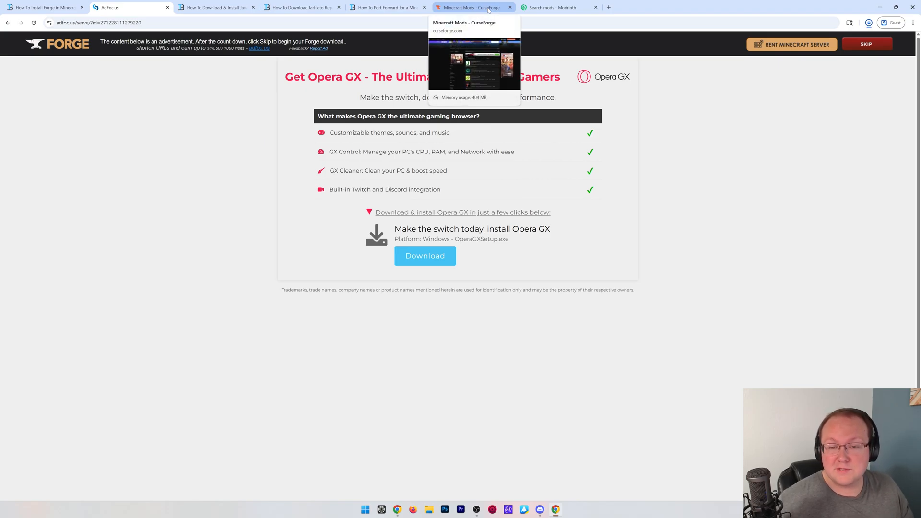
Filter the CurseForge mods listing to the Forge mod loader.
{"action": "left_click", "coordinate": [557, 8]}
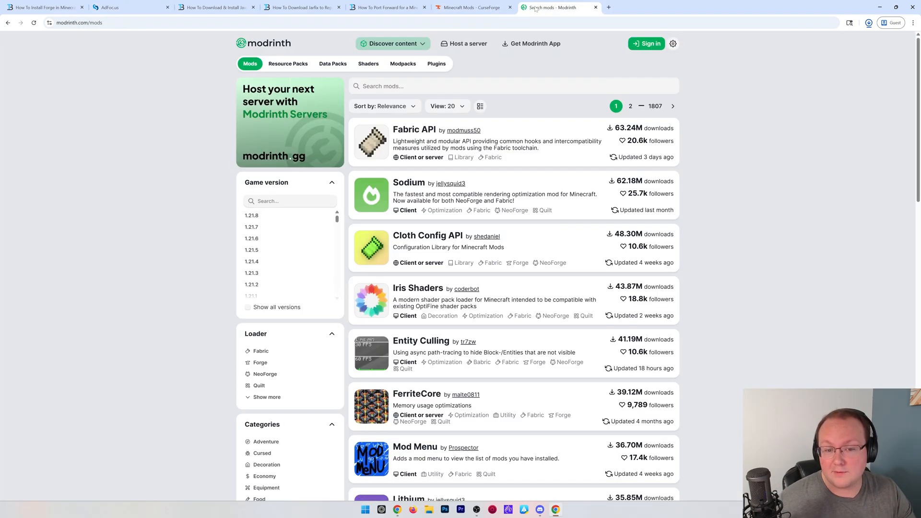
{"action": "left_click", "coordinate": [472, 7]}
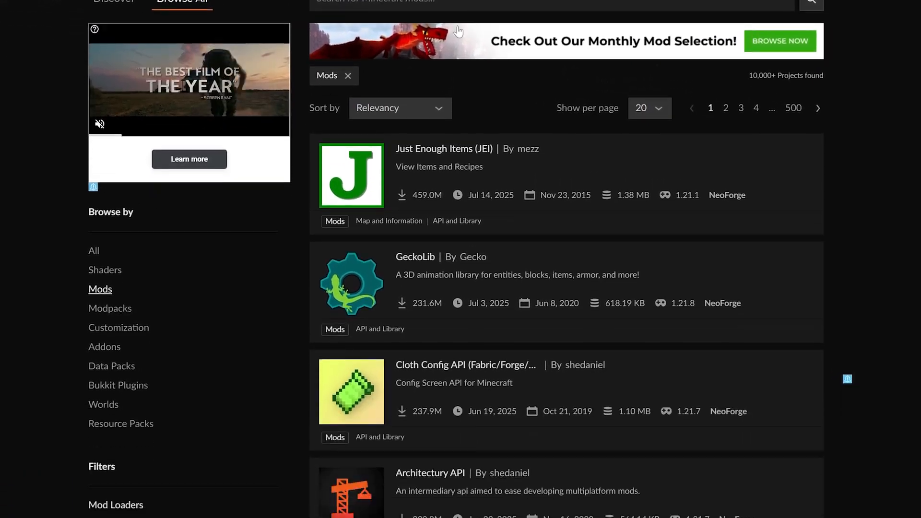
{"action": "scroll", "scroll_direction": "down", "scroll_amount": 3}
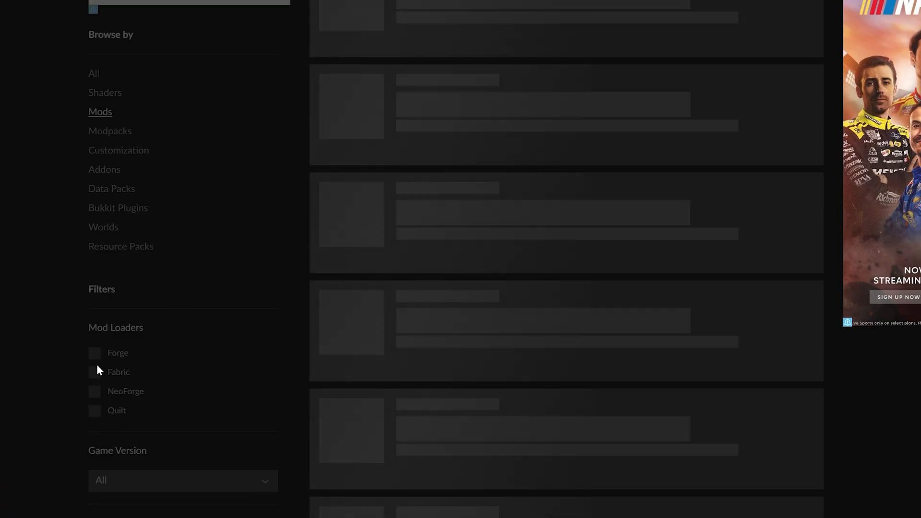
{"action": "left_click", "coordinate": [94, 362]}
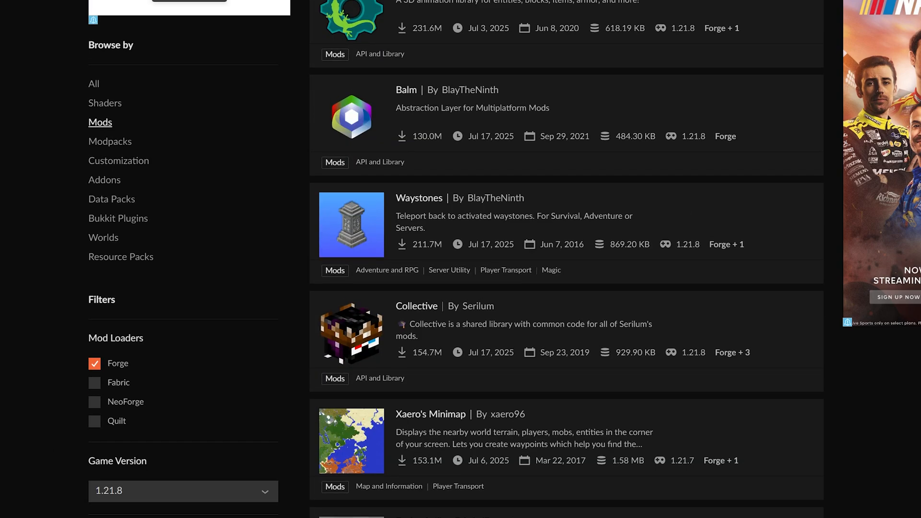
Locate Xaero's Minimap in the results and go to its project page files.
{"action": "scroll", "scroll_direction": "down", "scroll_amount": 3}
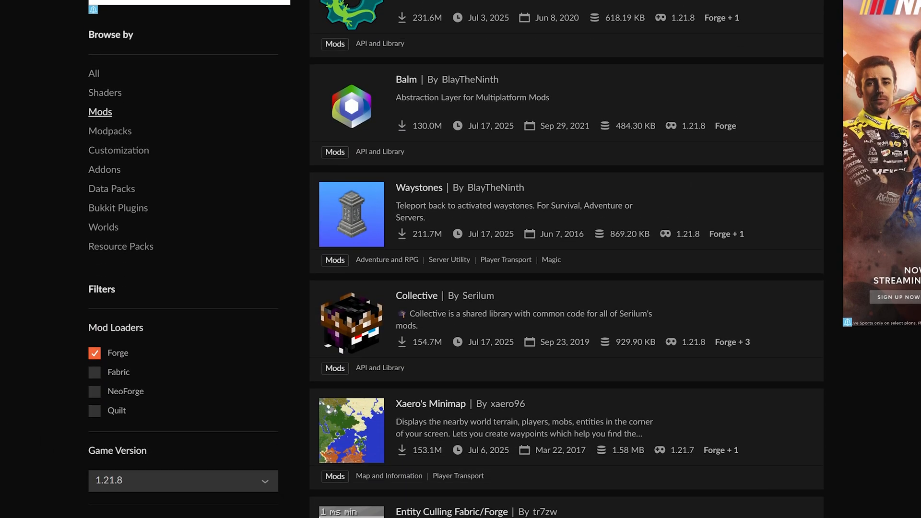
{"action": "scroll", "scroll_direction": "down", "scroll_amount": 3}
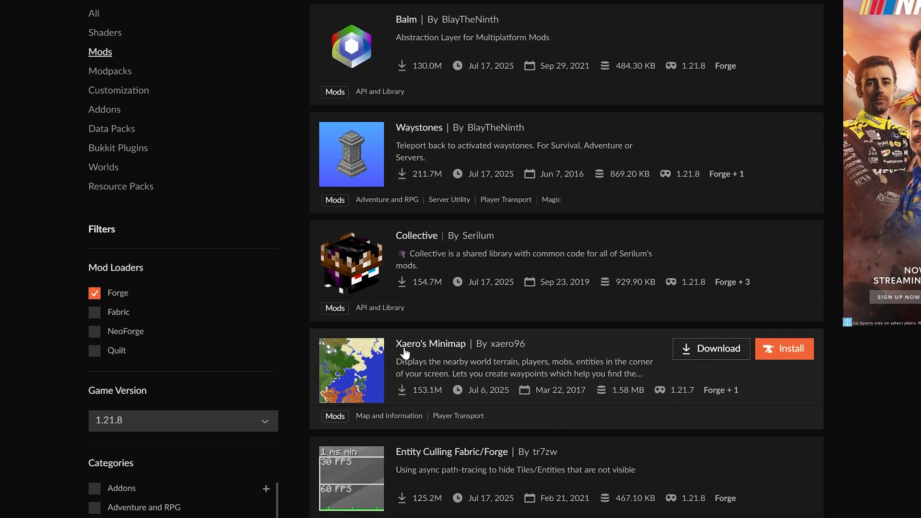
{"action": "left_click", "coordinate": [431, 343]}
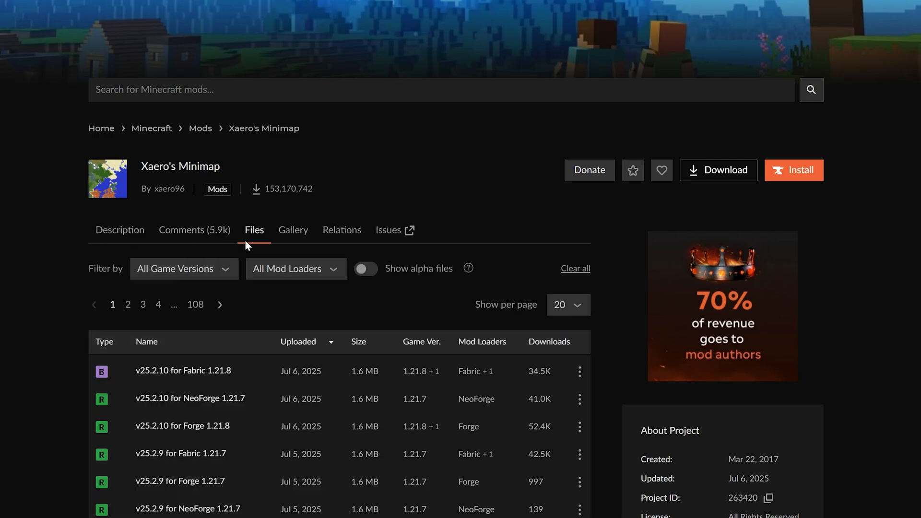
{"action": "scroll", "scroll_direction": "down", "scroll_amount": 3}
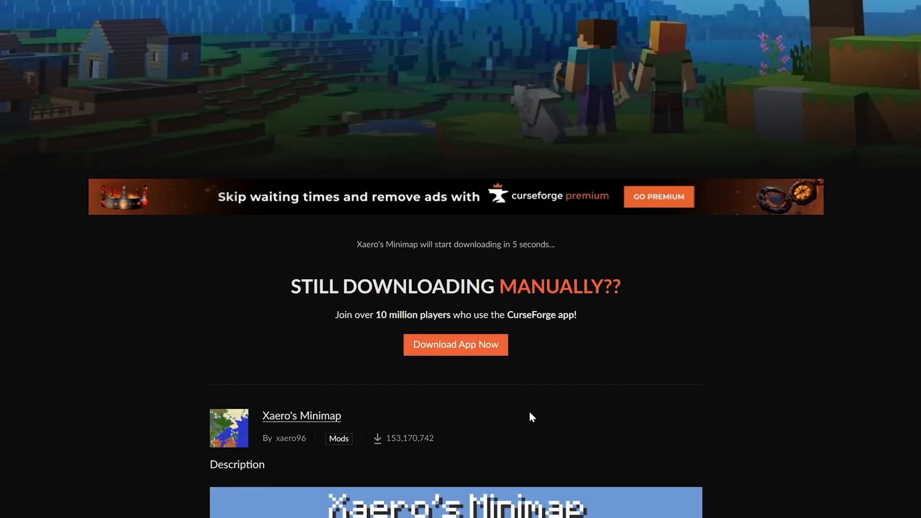
{"action": "mouse_move", "coordinate": [554, 359]}
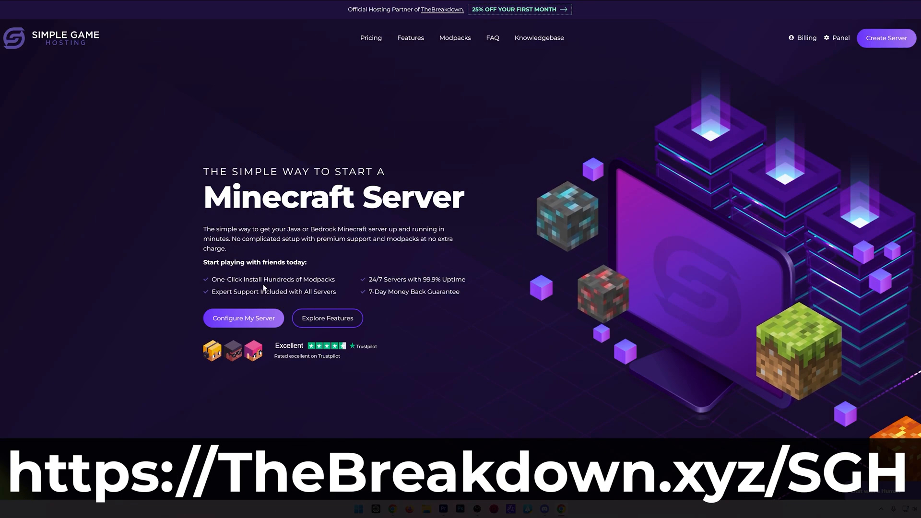
{"action": "mouse_move", "coordinate": [396, 287]}
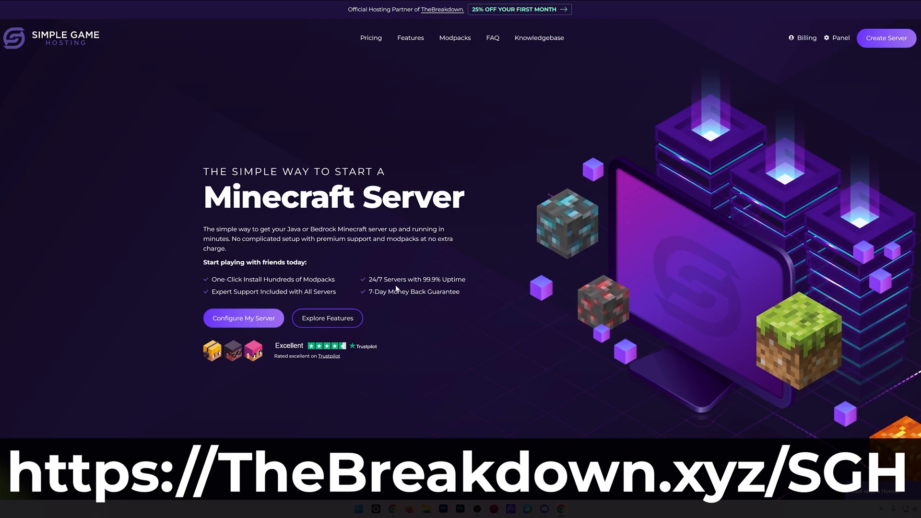
Switch the server panel's modpack installer between modpack platform sources.
{"action": "scroll", "scroll_direction": "down", "scroll_amount": 3}
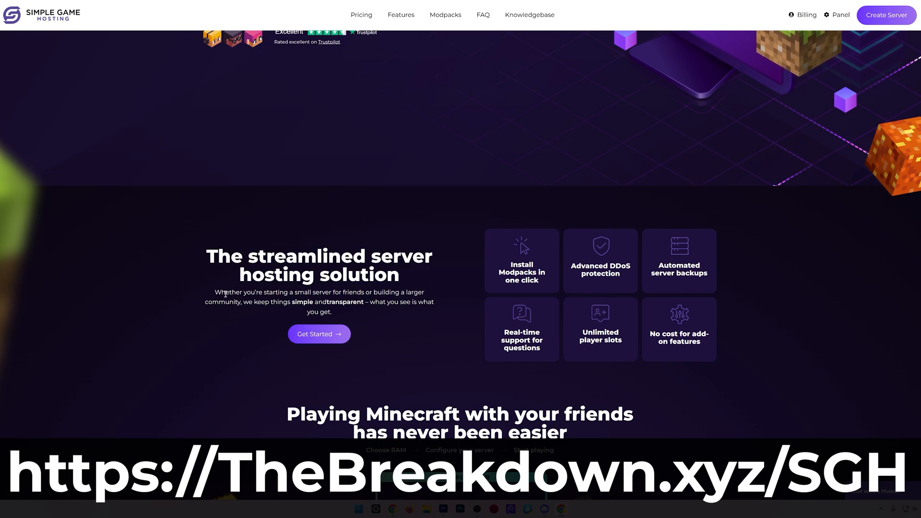
{"action": "mouse_move", "coordinate": [395, 345]}
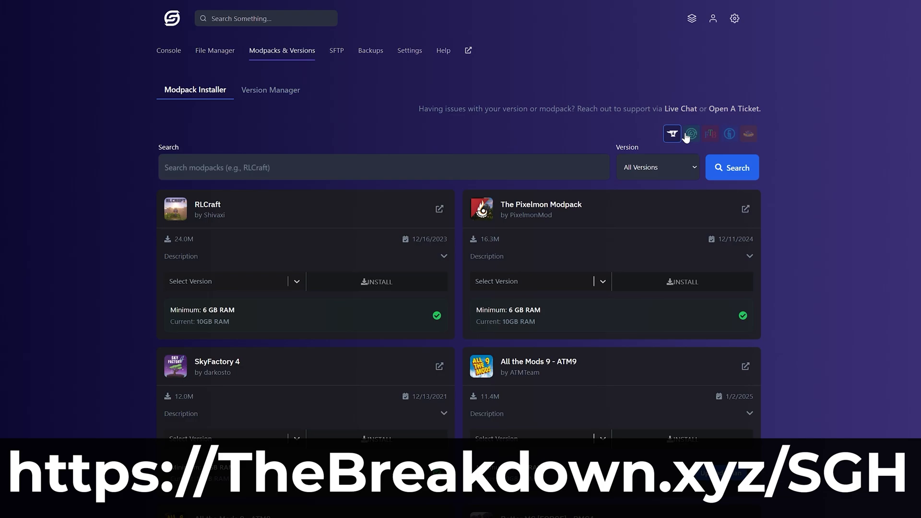
{"action": "left_click", "coordinate": [710, 133]}
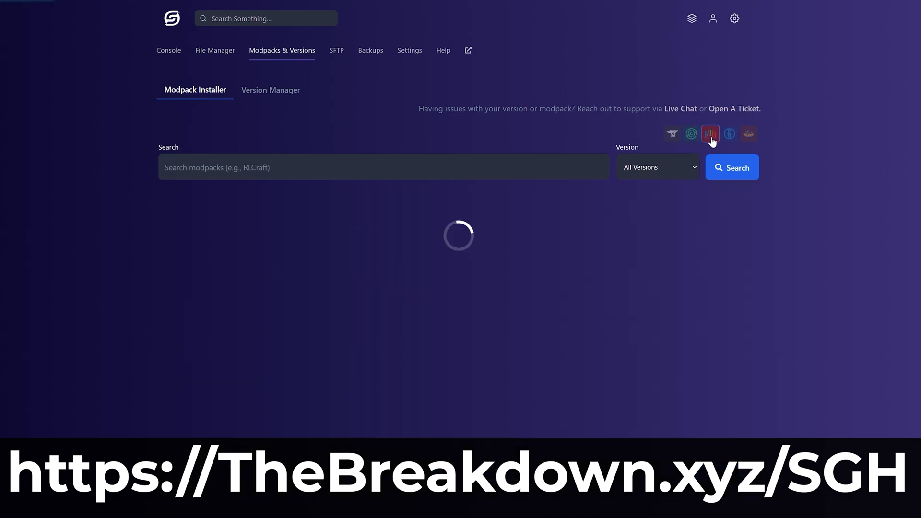
{"action": "left_click", "coordinate": [729, 133]}
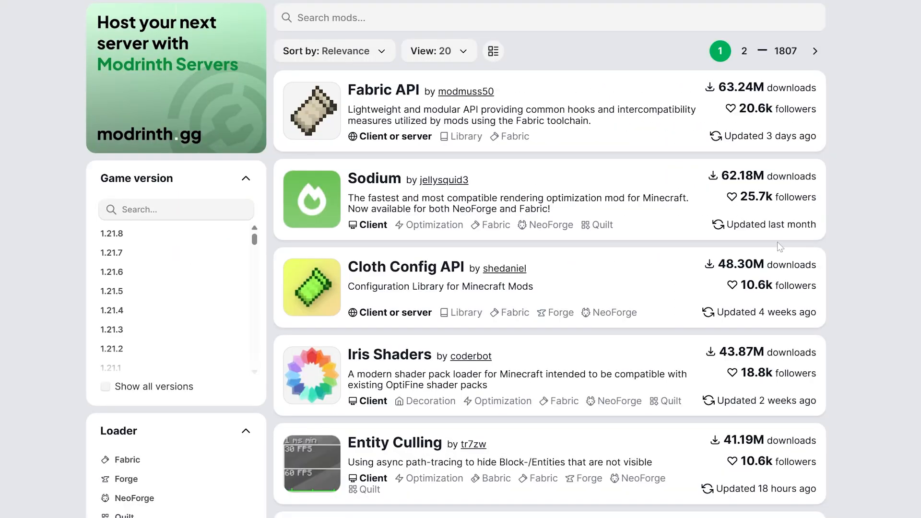
Download Simple Voice Chat build forge-1.21.8-2.5.34 from its Versions list.
{"action": "scroll", "scroll_direction": "down", "scroll_amount": 3}
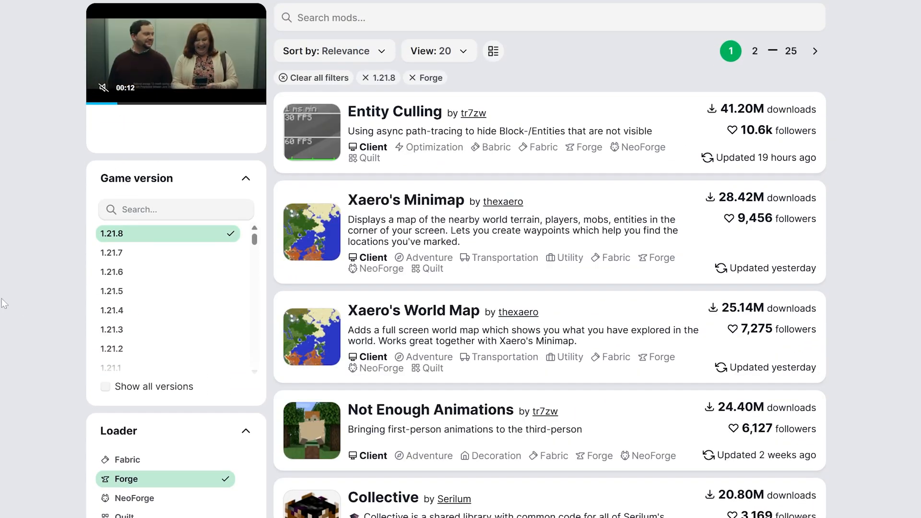
{"action": "scroll", "scroll_direction": "down", "scroll_amount": 3}
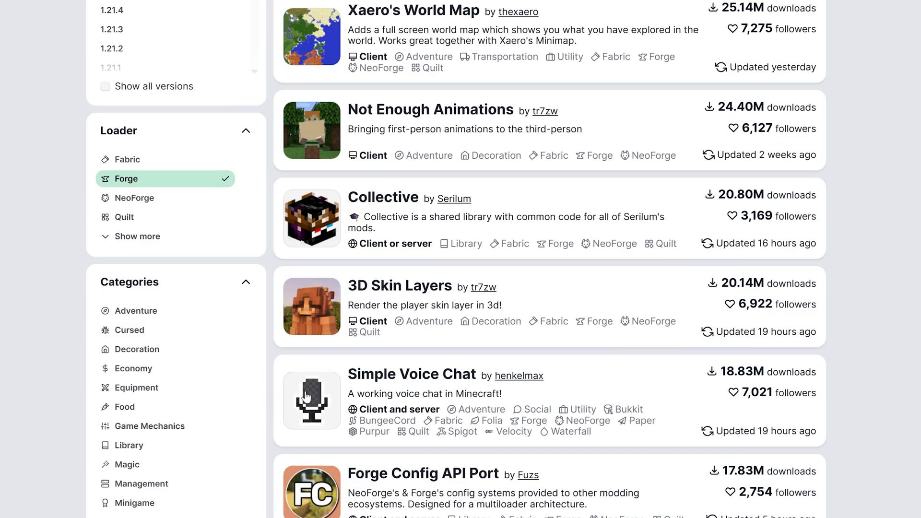
{"action": "left_click", "coordinate": [411, 373]}
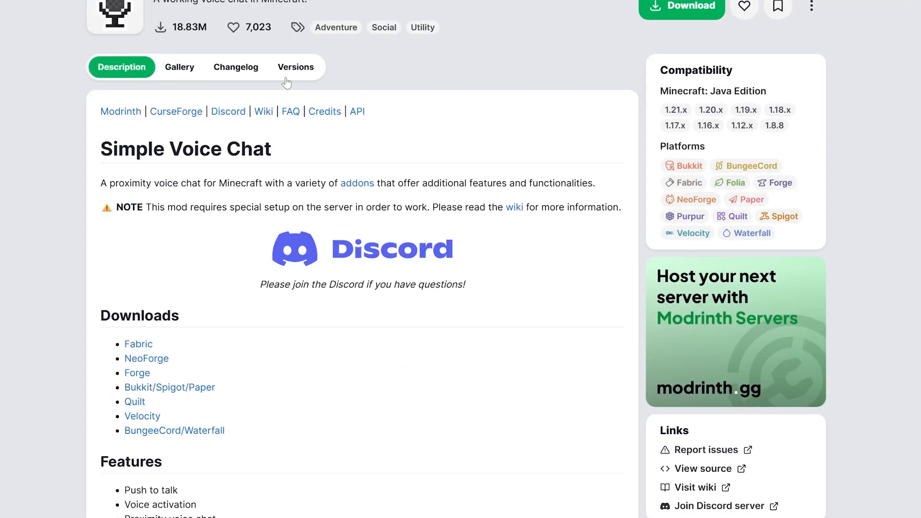
{"action": "left_click", "coordinate": [295, 67]}
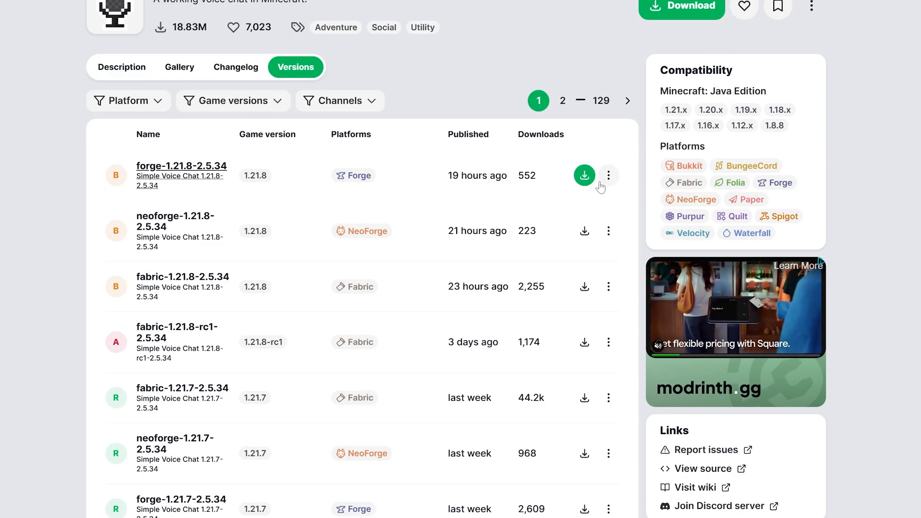
{"action": "left_click", "coordinate": [584, 175]}
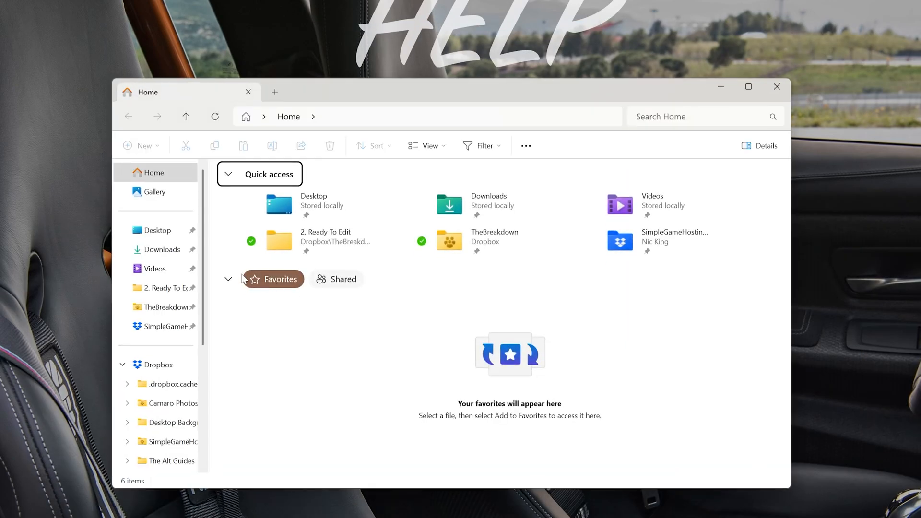
Delete the two old zip files from Downloads and run forge-1.21.8-58.0.0-installer.jar.
{"action": "left_click", "coordinate": [161, 250]}
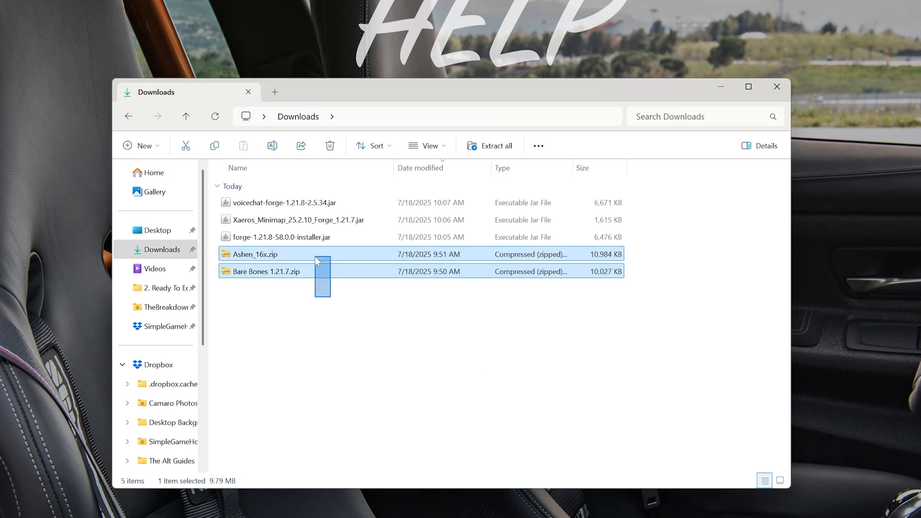
{"action": "key", "text": "Delete"}
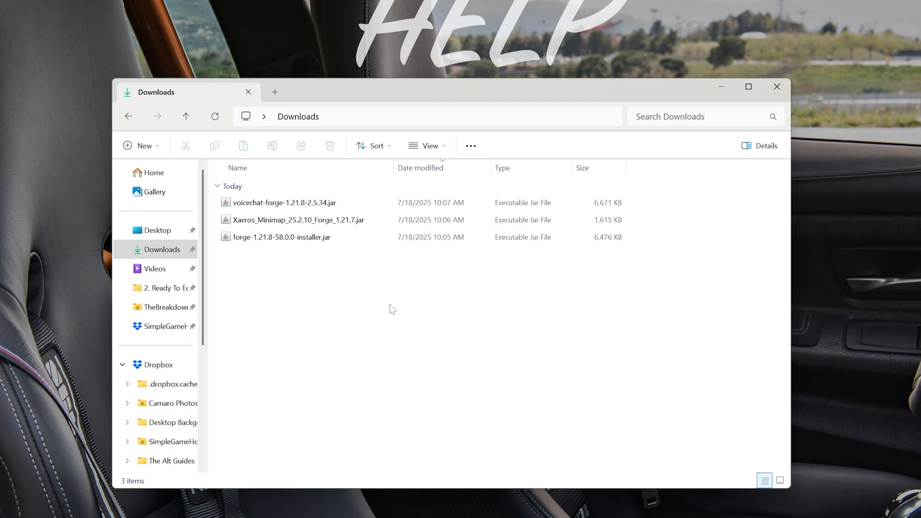
{"action": "left_click", "coordinate": [282, 237]}
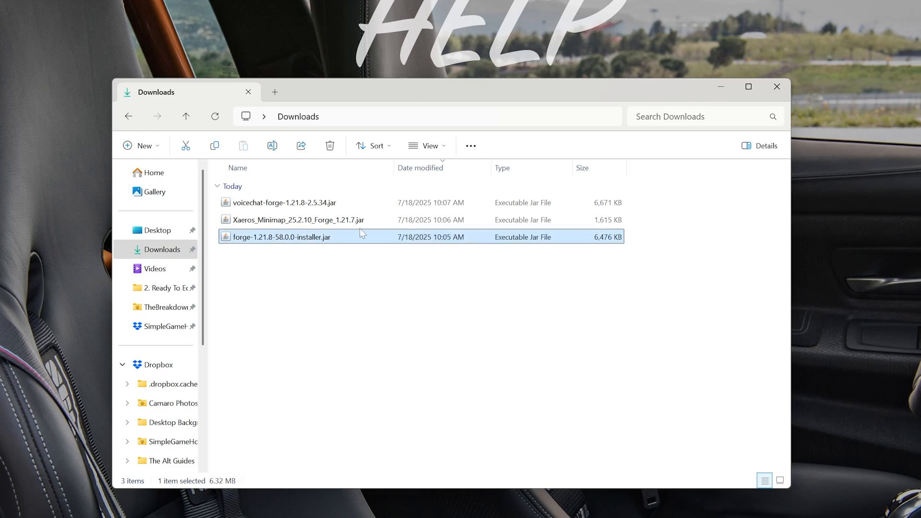
{"action": "mouse_move", "coordinate": [395, 327]}
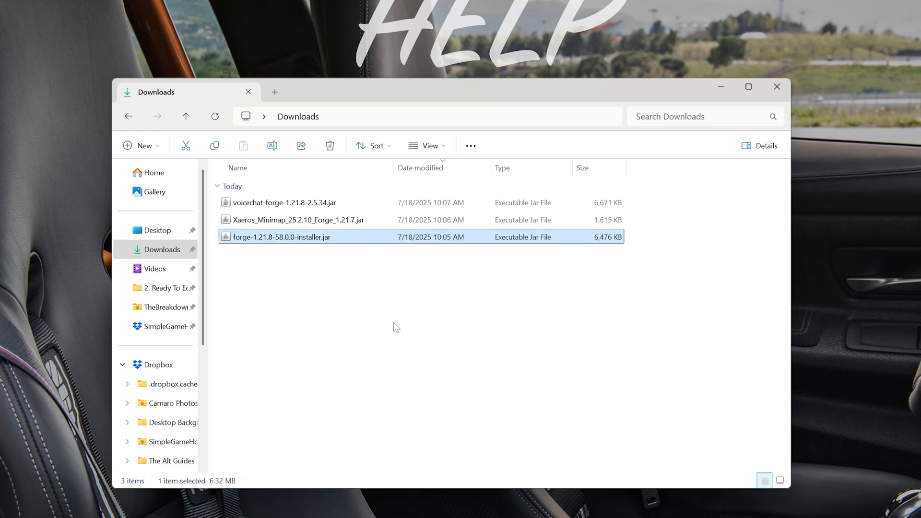
{"action": "double_click", "coordinate": [282, 237]}
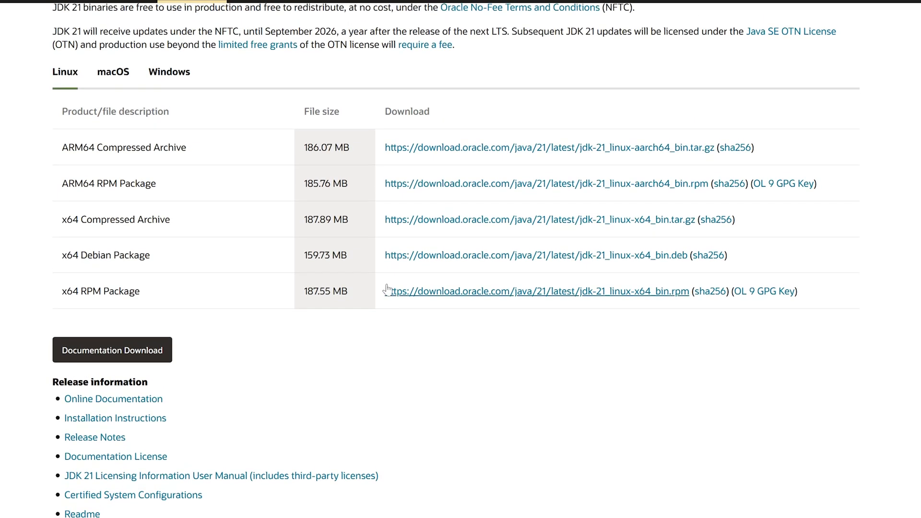
Show the Windows packages for JDK 21 on the Oracle download page.
{"action": "left_click", "coordinate": [168, 71]}
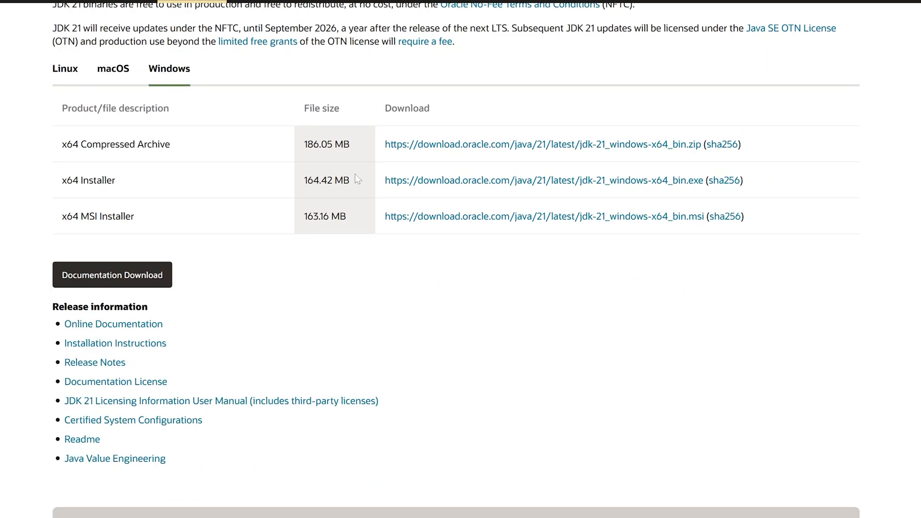
{"action": "mouse_move", "coordinate": [415, 189]}
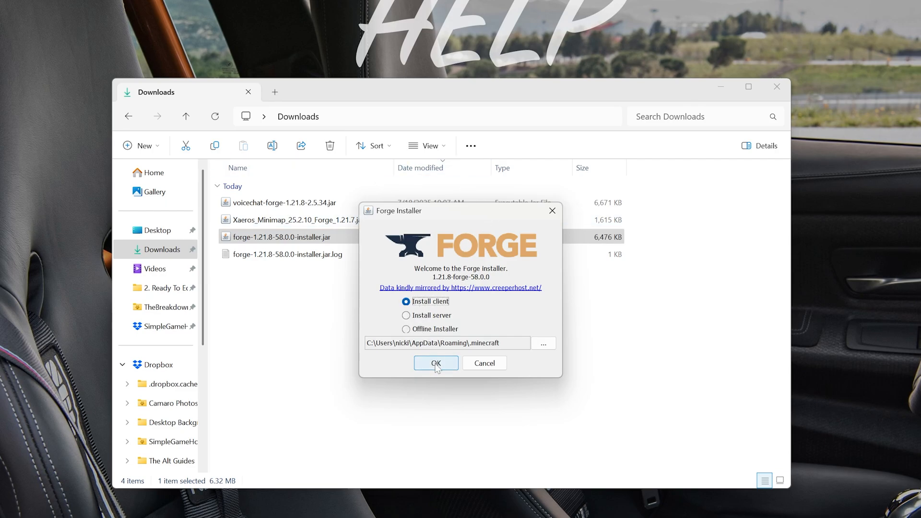
Run the Install client option for Forge 1.21.8-58.0.0 and confirm the success message.
{"action": "left_click", "coordinate": [435, 363]}
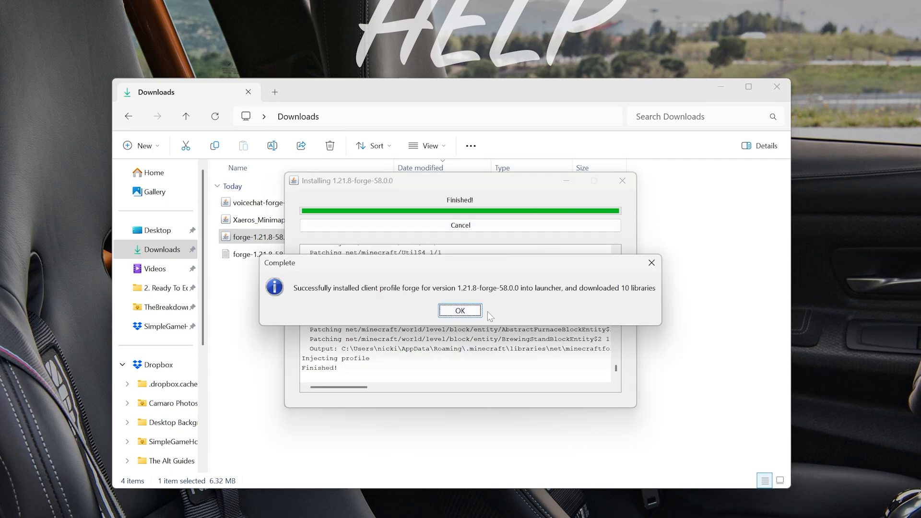
{"action": "left_click", "coordinate": [460, 311]}
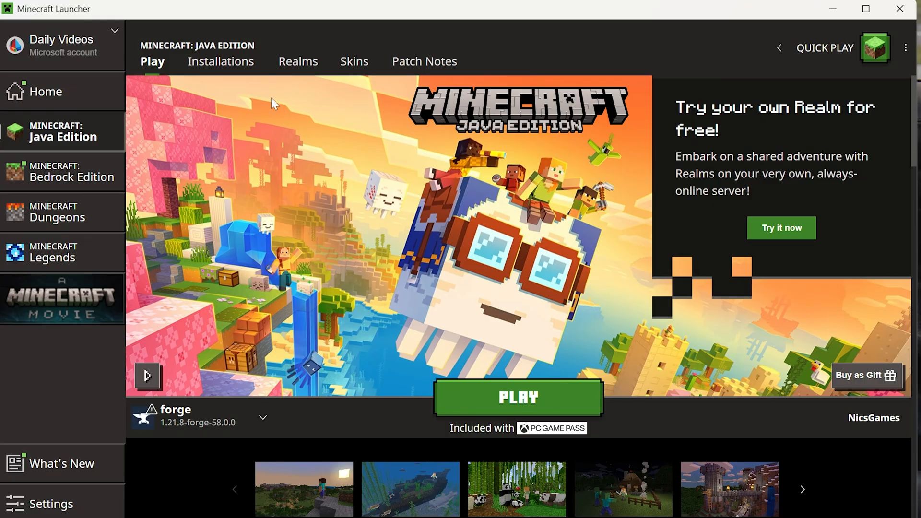
From Installations, open the forge 1.21.8 profile's game folder.
{"action": "left_click", "coordinate": [221, 62]}
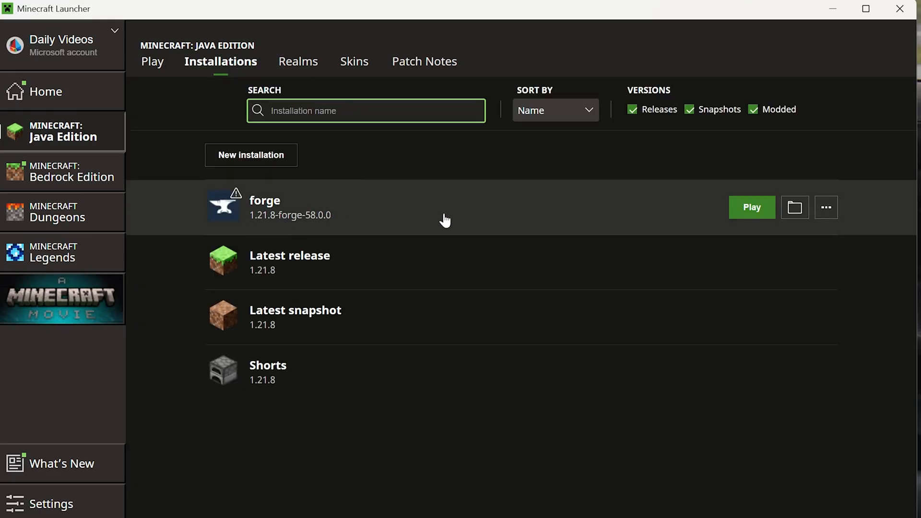
{"action": "mouse_move", "coordinate": [795, 207]}
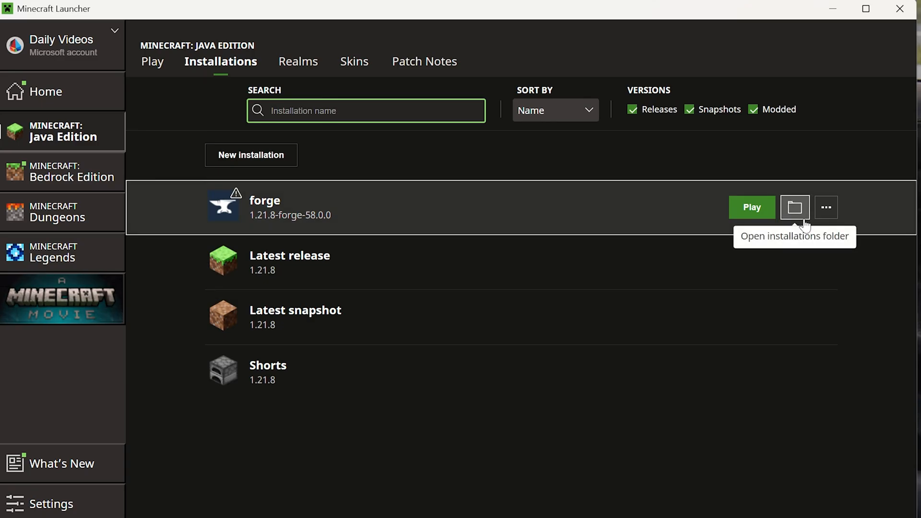
{"action": "left_click", "coordinate": [795, 208]}
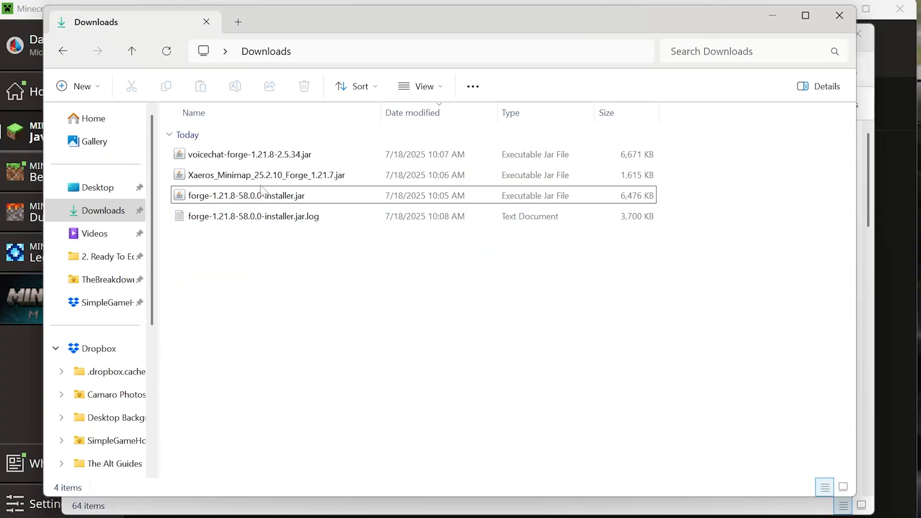
Paste the downloaded mod jars into the mods folder inside .minecraft.
{"action": "left_click", "coordinate": [265, 175]}
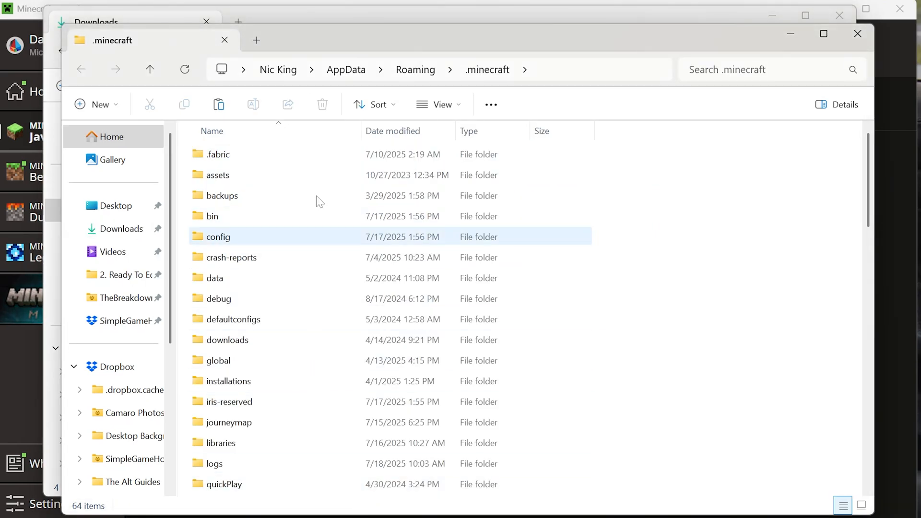
{"action": "scroll", "scroll_direction": "down", "scroll_amount": 3}
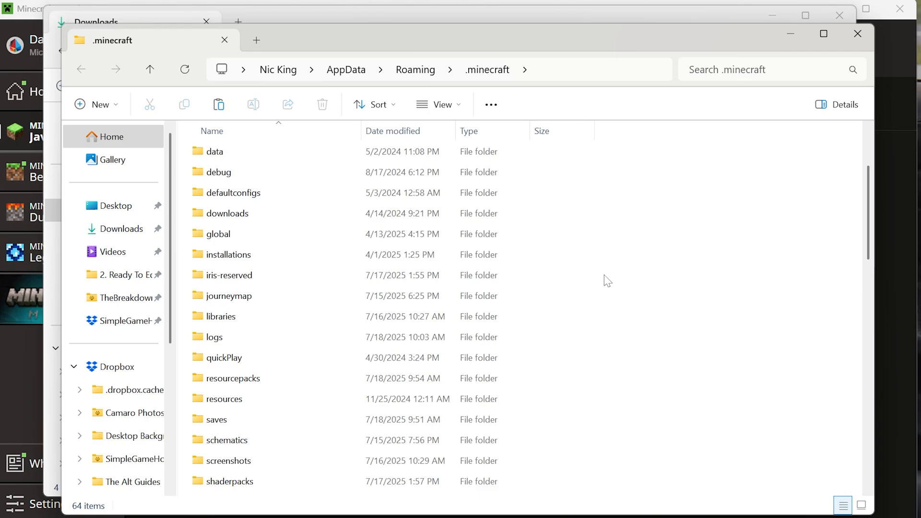
{"action": "left_click", "coordinate": [94, 103]}
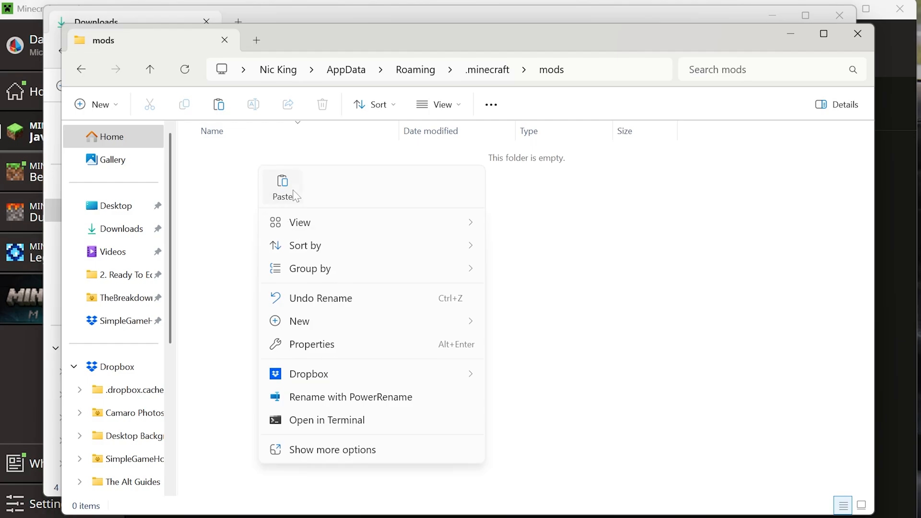
{"action": "left_click", "coordinate": [282, 188]}
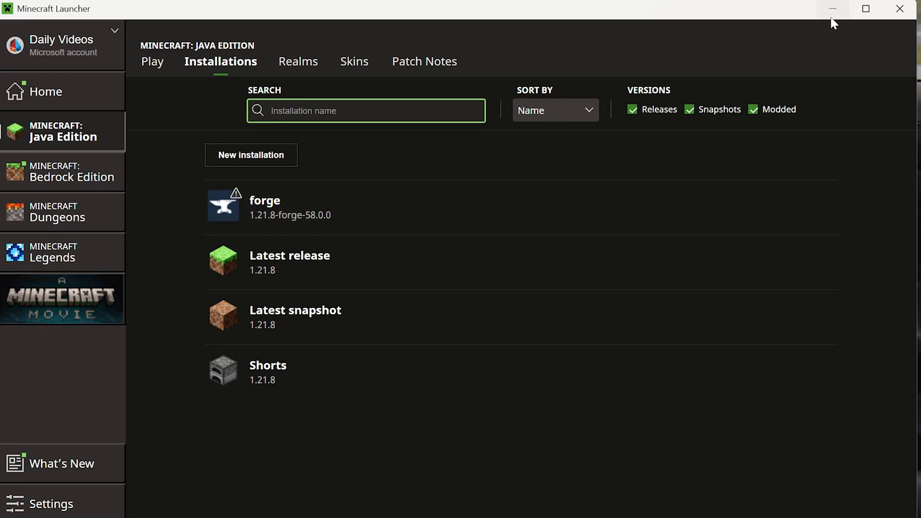
{"action": "mouse_move", "coordinate": [833, 9]}
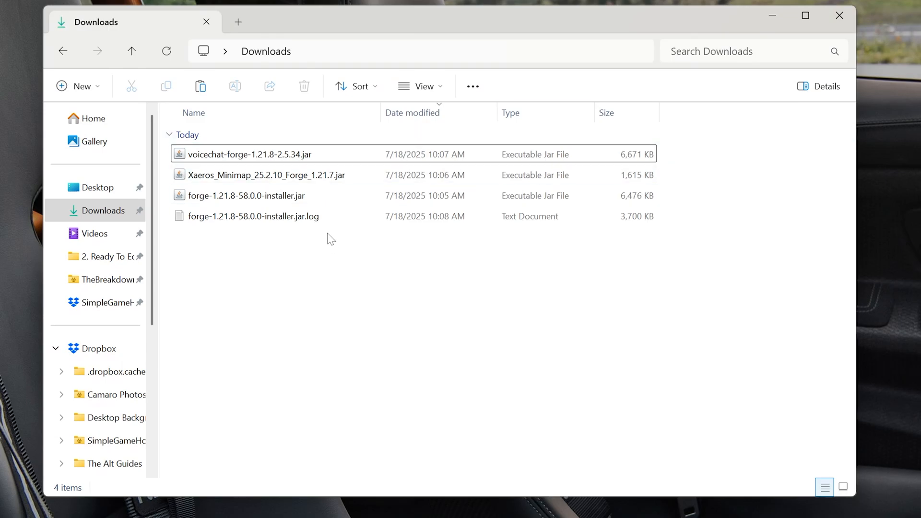
Select forge-1.21.8-58.0.0-installer.jar in the Downloads folder.
{"action": "left_click", "coordinate": [247, 195]}
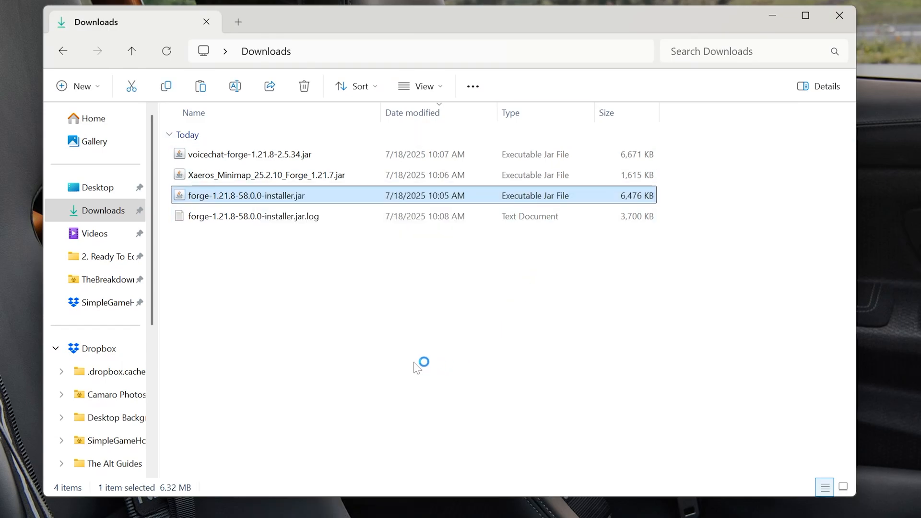
Run the Forge installer, choose Install server and browse to the Desktop for a location.
{"action": "double_click", "coordinate": [246, 196]}
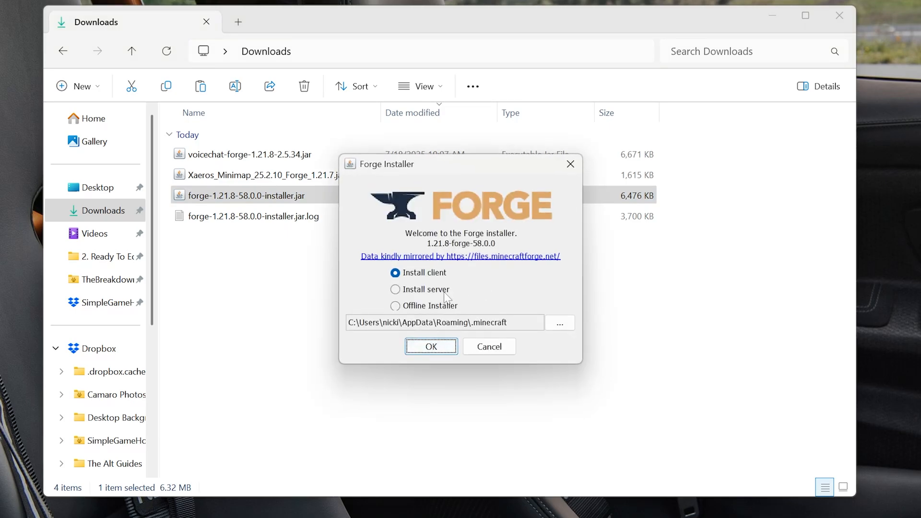
{"action": "left_click", "coordinate": [395, 290]}
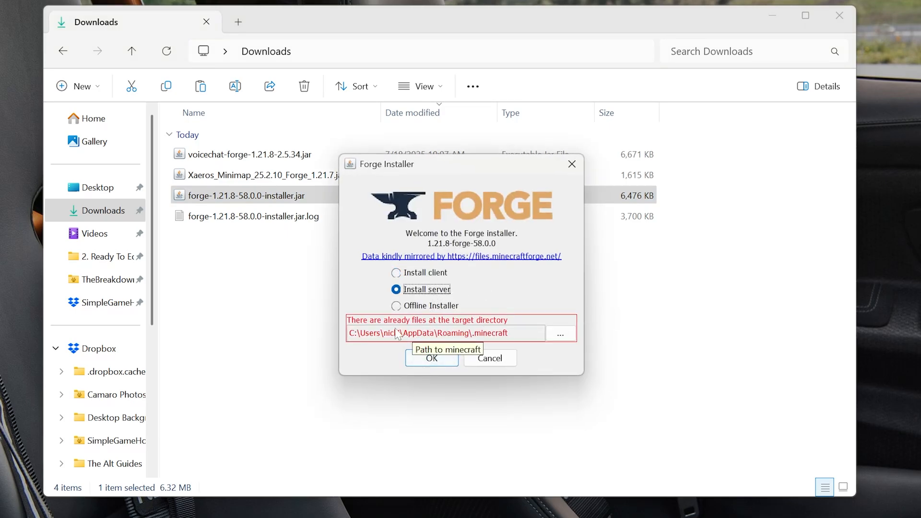
{"action": "left_click", "coordinate": [560, 334]}
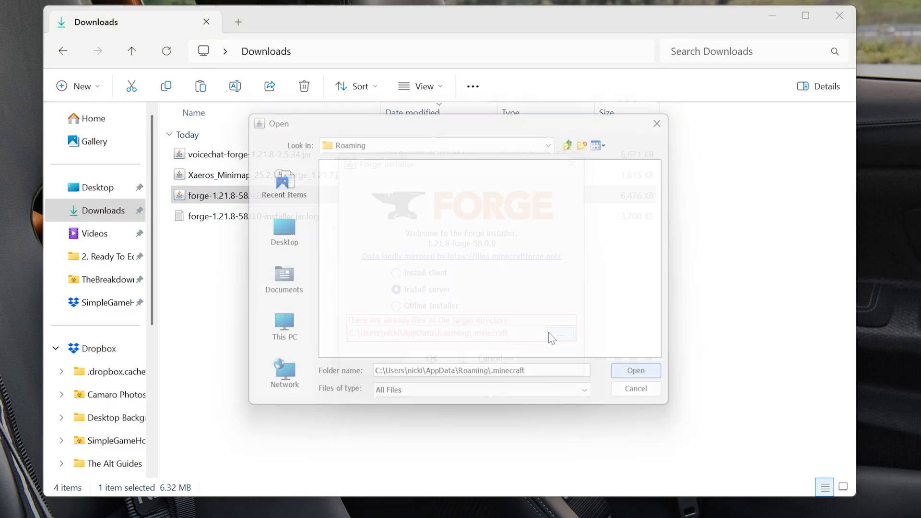
{"action": "left_click", "coordinate": [276, 231]}
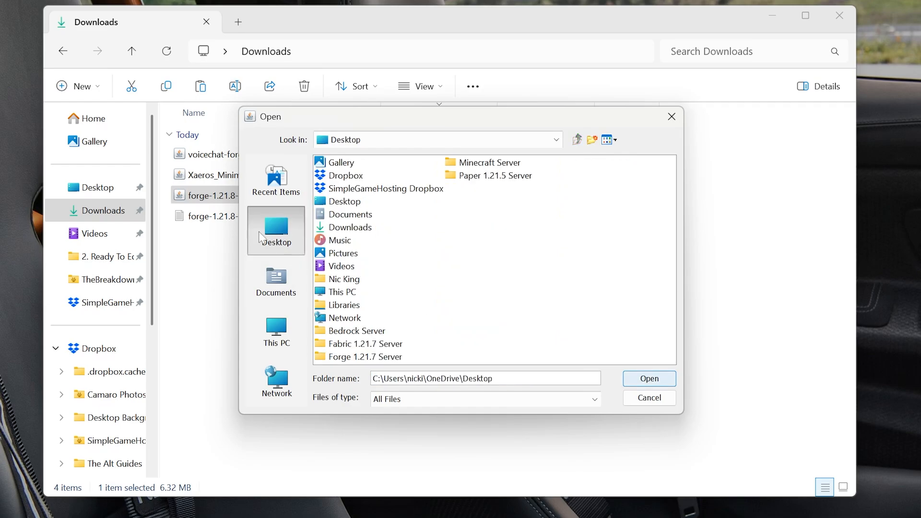
Create a 'Forge 1.21.8 Server' desktop folder, select it and confirm the server install.
{"action": "right_click", "coordinate": [482, 224]}
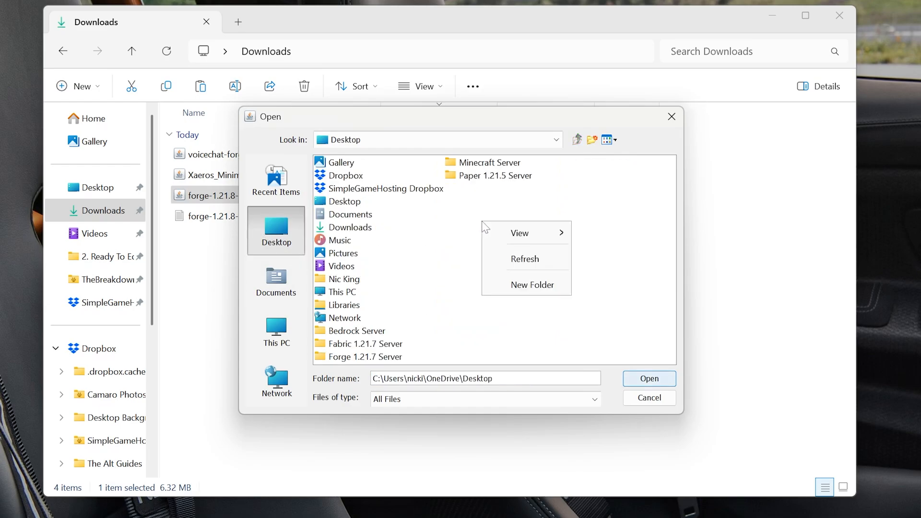
{"action": "left_click", "coordinate": [532, 284]}
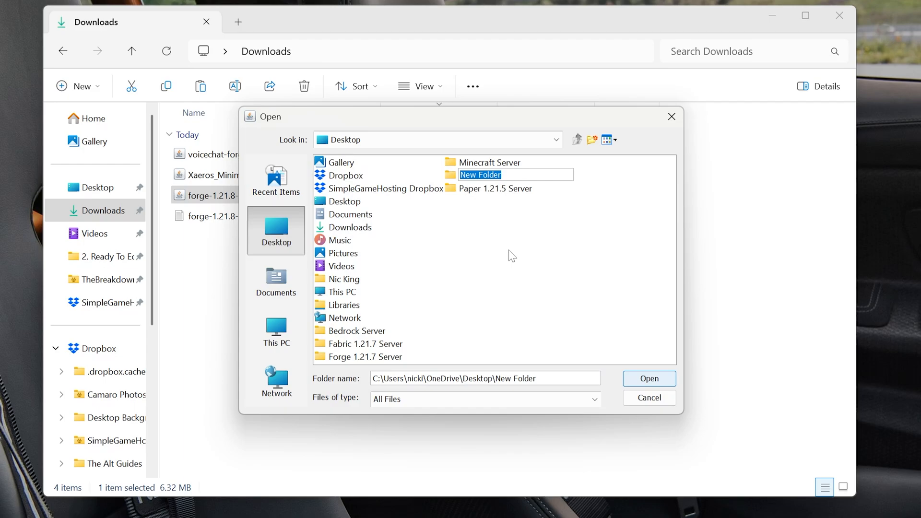
{"action": "type", "text": "FO"}
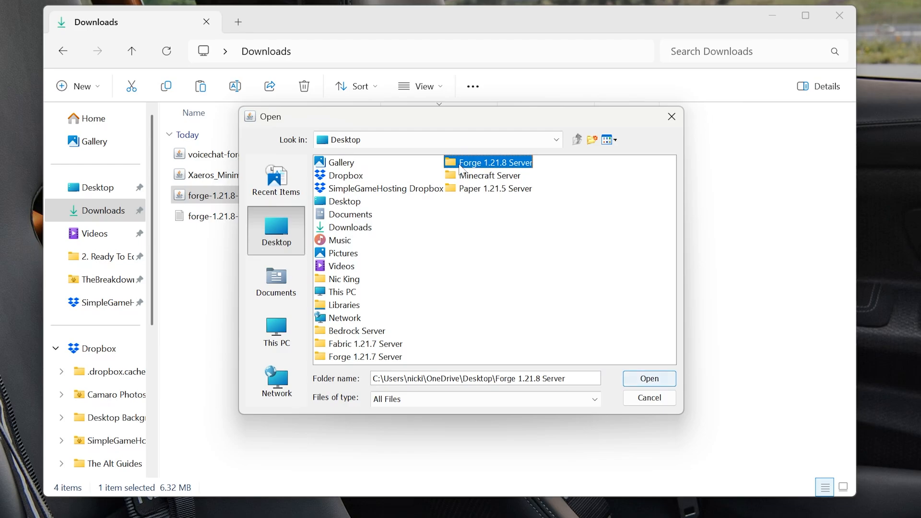
{"action": "left_click", "coordinate": [648, 379]}
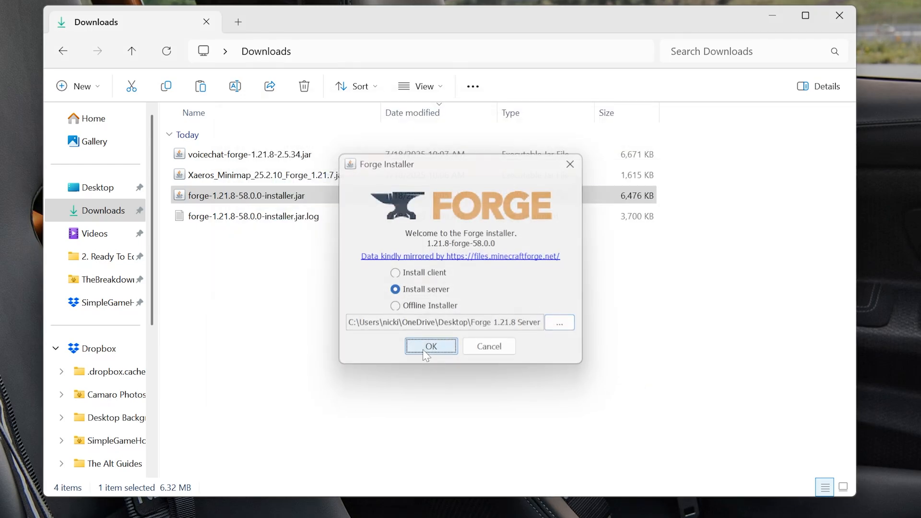
{"action": "left_click", "coordinate": [431, 346]}
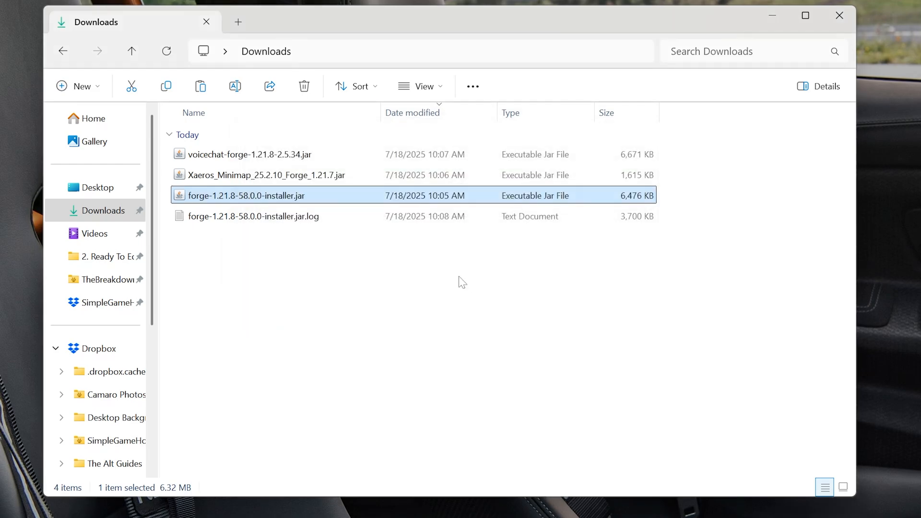
Go to Desktop, enter the Forge 1.21.8 Server folder and launch run.bat once.
{"action": "left_click", "coordinate": [253, 217]}
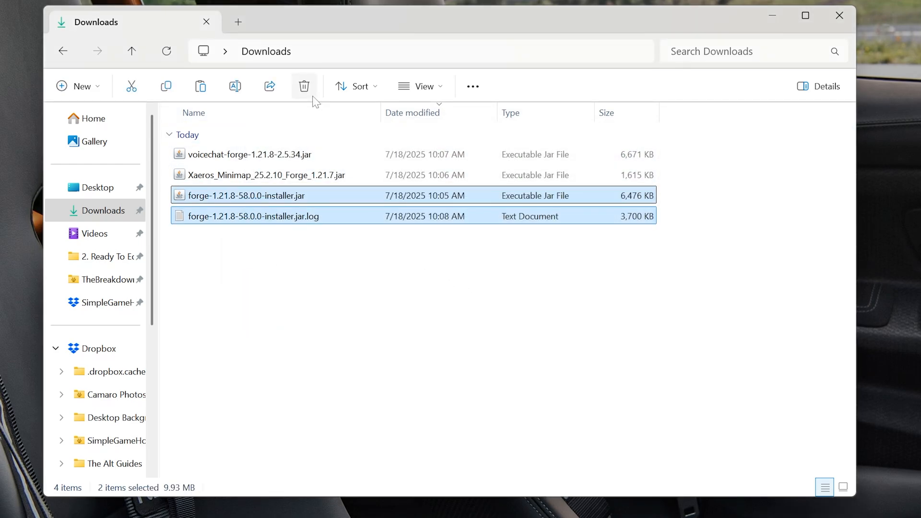
{"action": "left_click", "coordinate": [97, 188]}
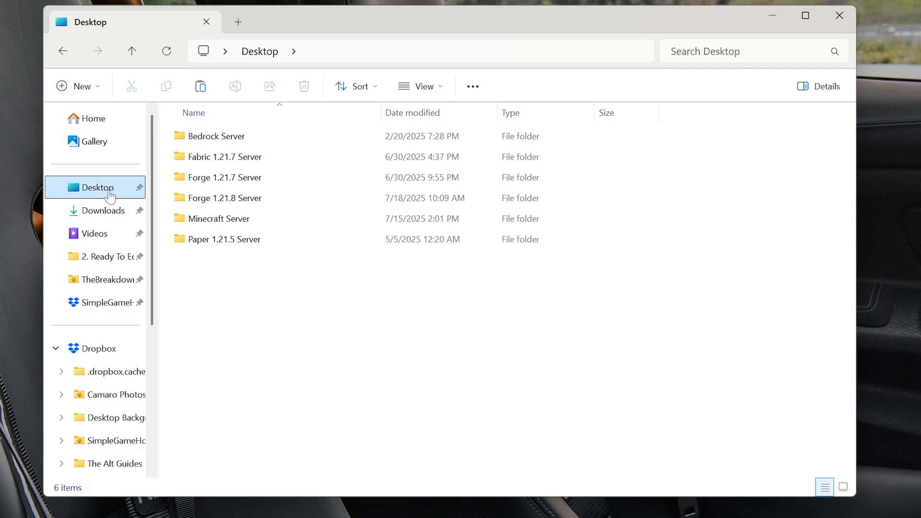
{"action": "left_click", "coordinate": [224, 198]}
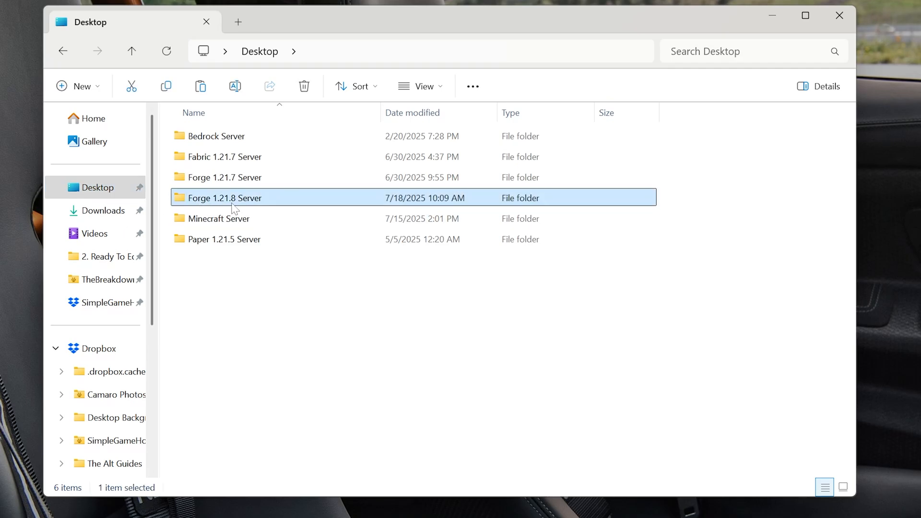
{"action": "double_click", "coordinate": [225, 197]}
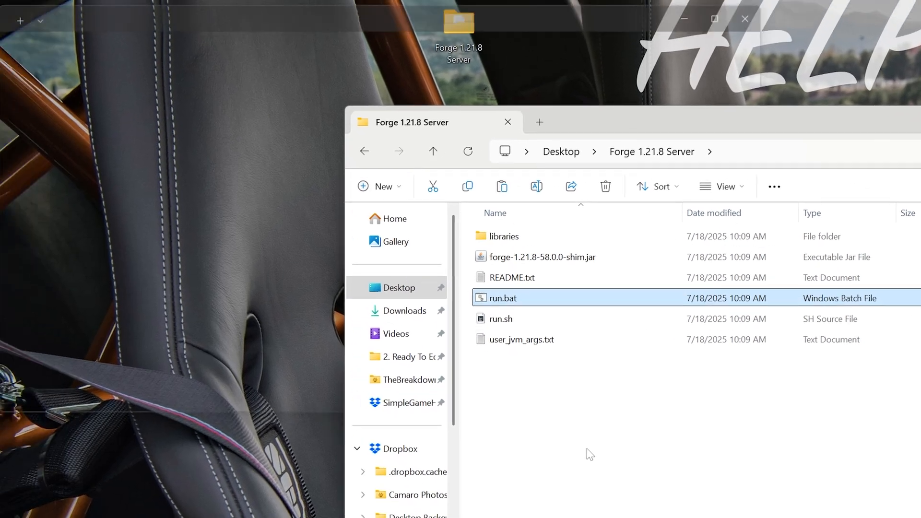
{"action": "double_click", "coordinate": [503, 297]}
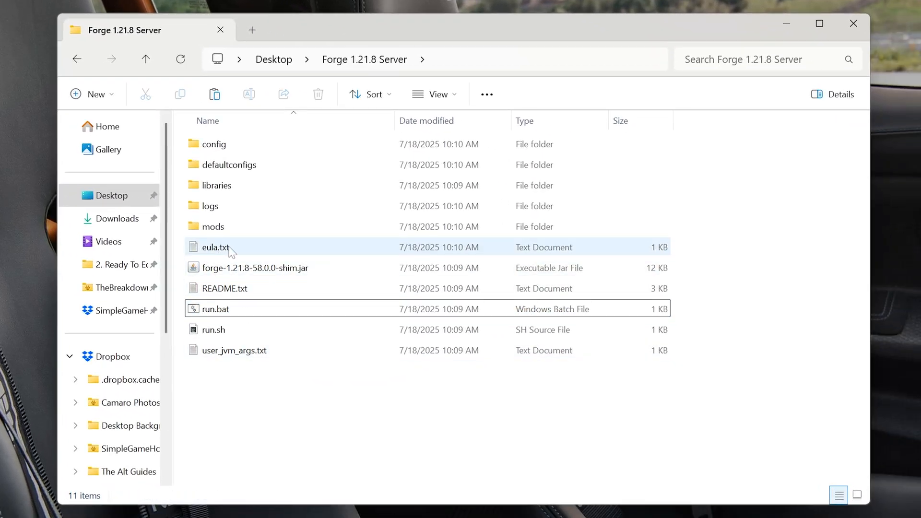
Edit eula.txt so it reads eula=true, then close Notepad.
{"action": "double_click", "coordinate": [216, 247]}
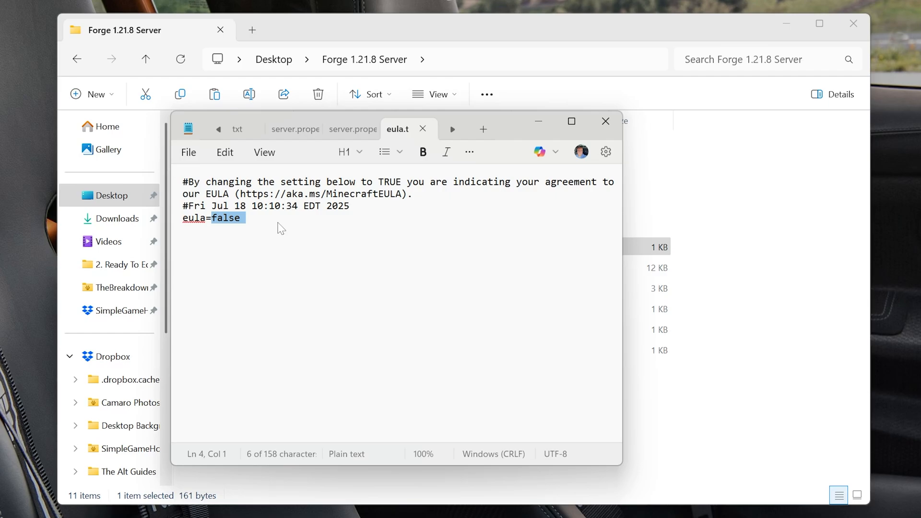
{"action": "type", "text": "true"}
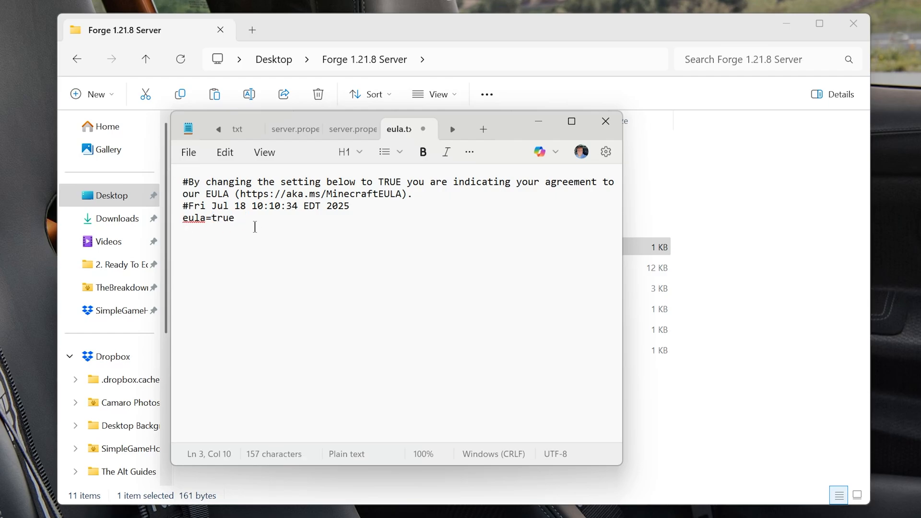
{"action": "left_click", "coordinate": [188, 151]}
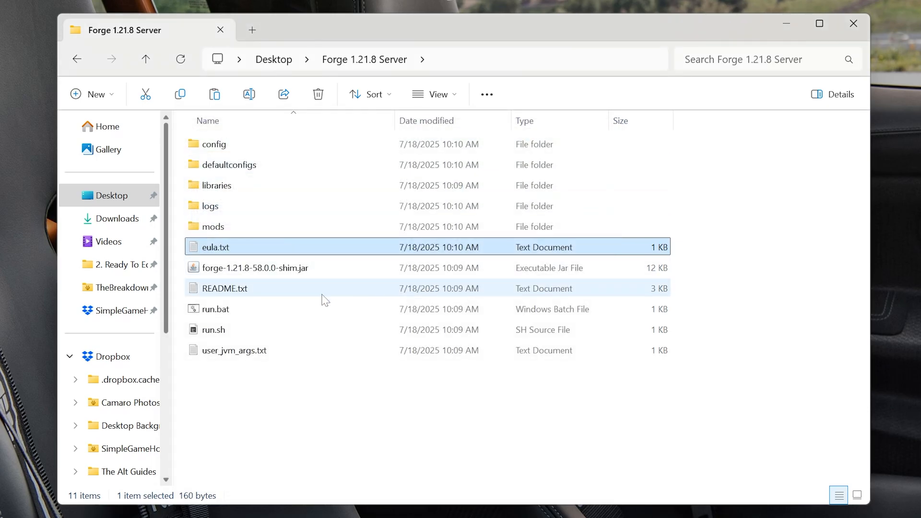
Relaunch run.bat, place the mod jars in the mods folder and stop the server console.
{"action": "double_click", "coordinate": [214, 309]}
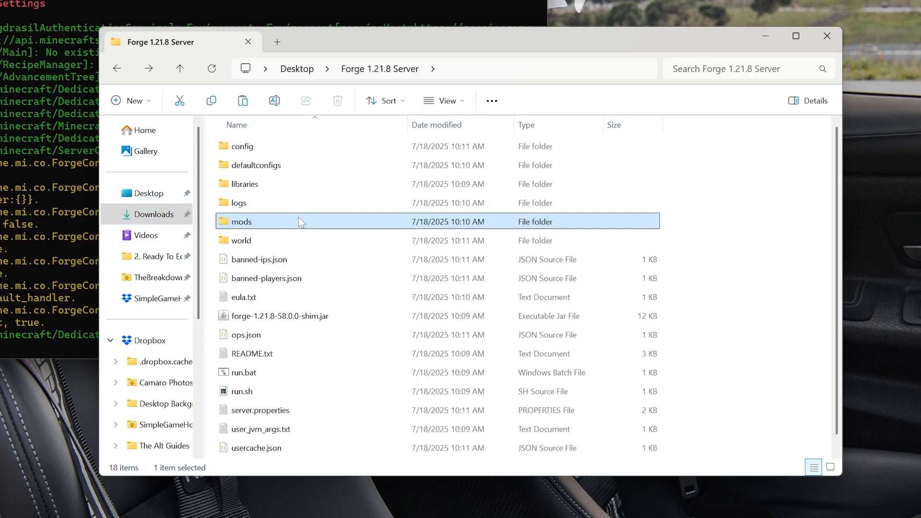
{"action": "double_click", "coordinate": [242, 222]}
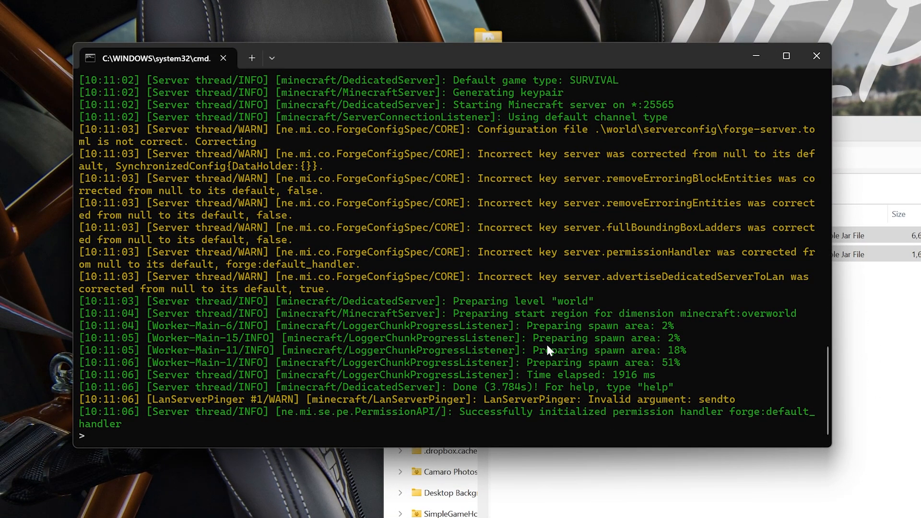
{"action": "type", "text": "stop"}
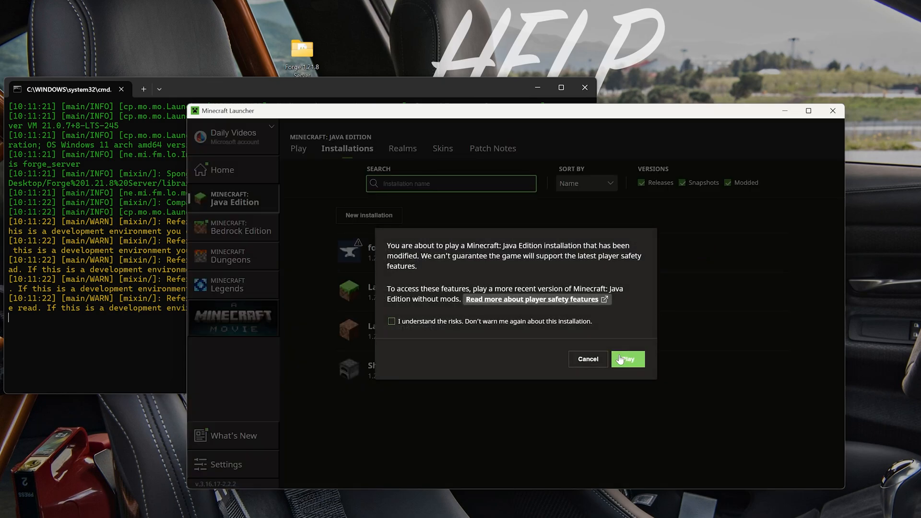
Play the modded installation and add a Multiplayer server entry with address localhost.
{"action": "left_click", "coordinate": [628, 359]}
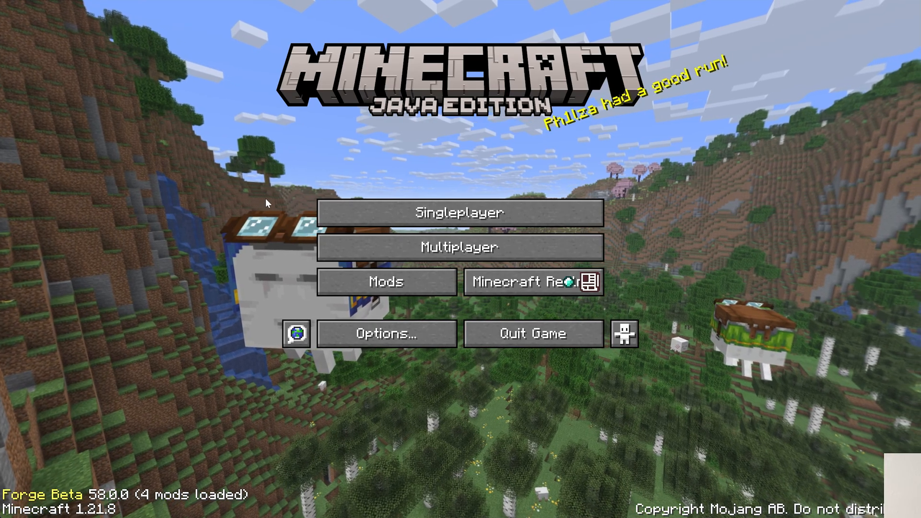
{"action": "left_click", "coordinate": [459, 247]}
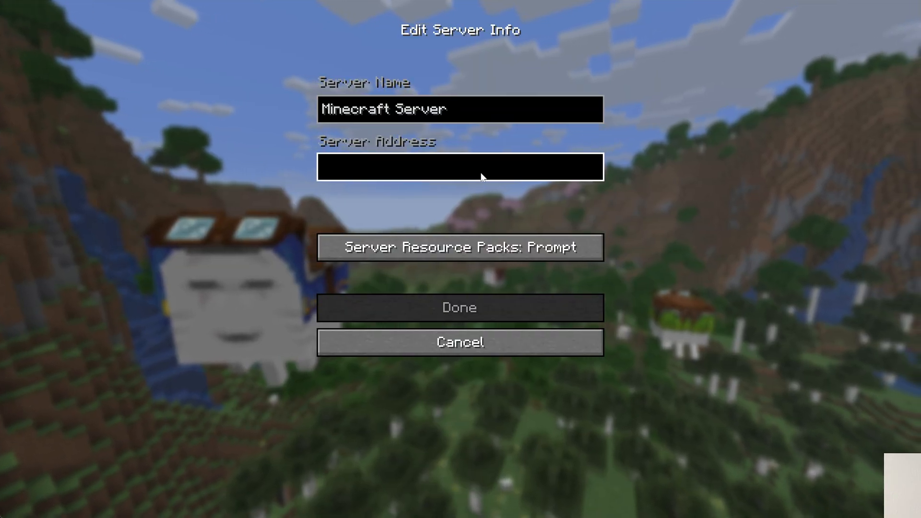
{"action": "type", "text": "localhost"}
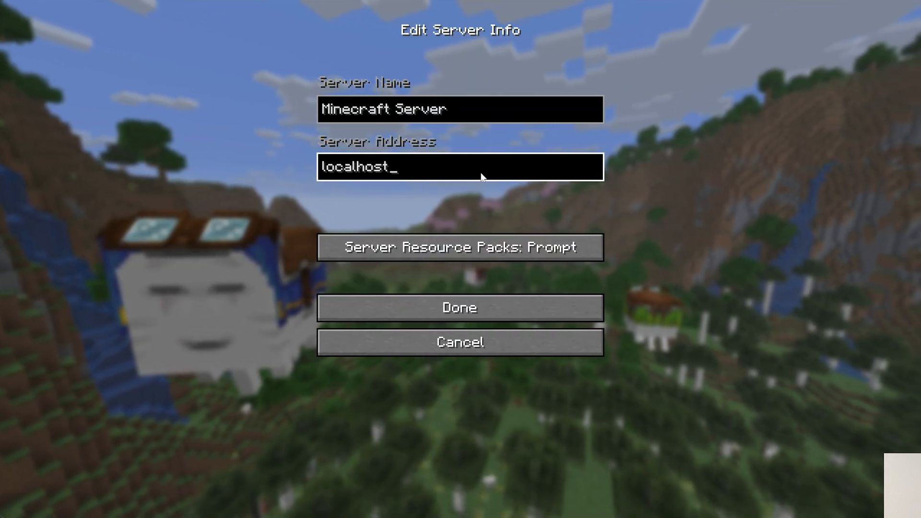
{"action": "left_click", "coordinate": [460, 307]}
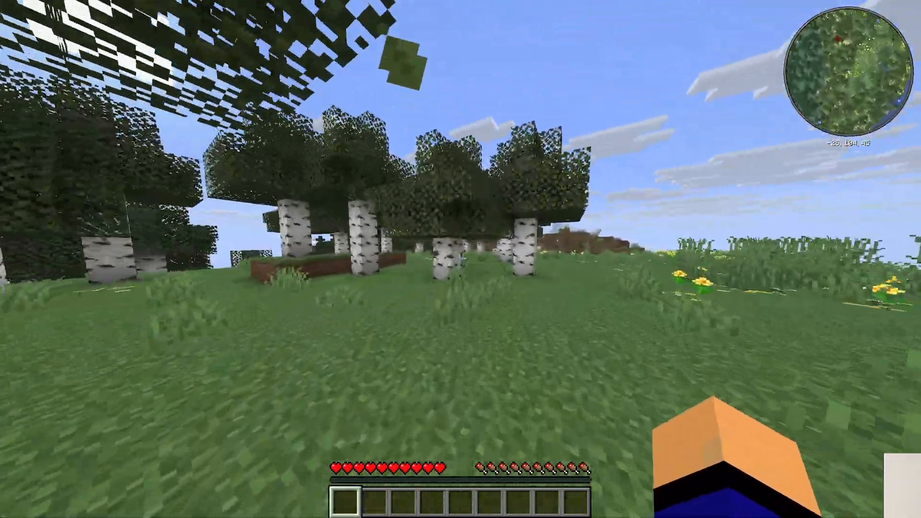
{"action": "mouse_move", "coordinate": [460, 259]}
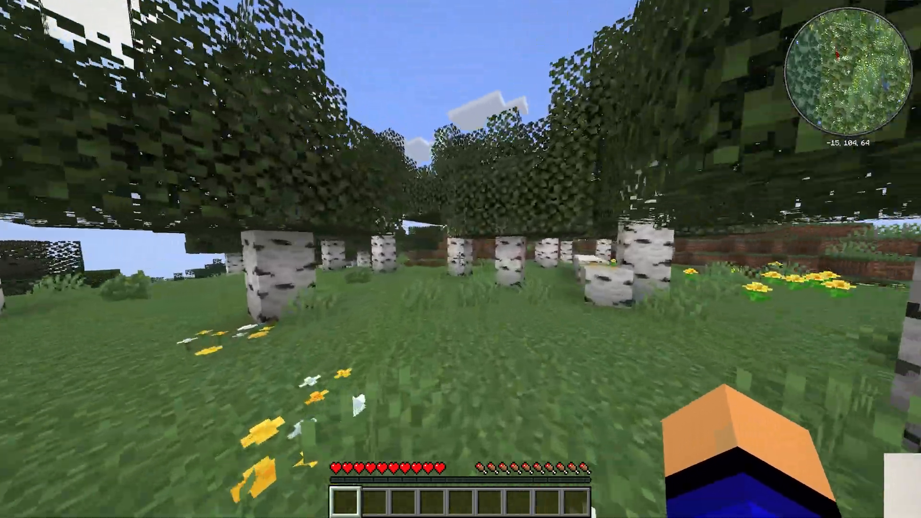
Walk forward through the birch forest with the minimap coordinates updating.
{"action": "key", "text": "w"}
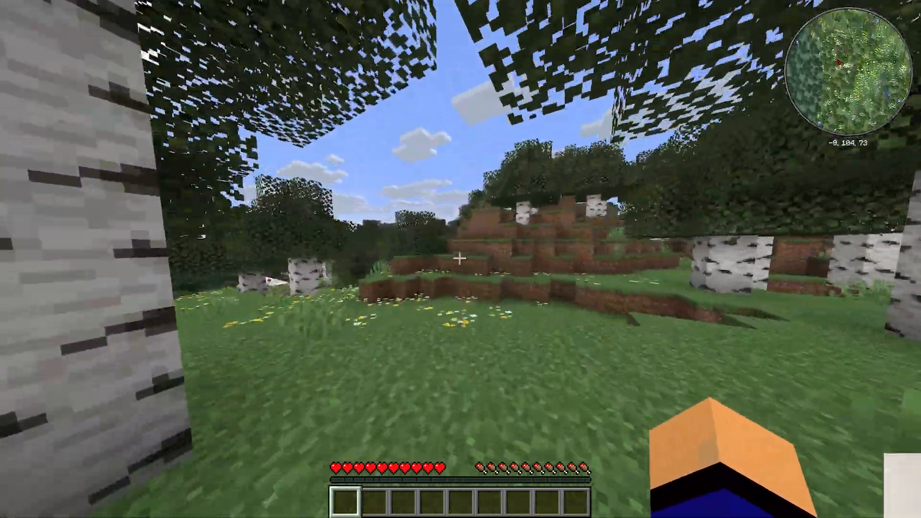